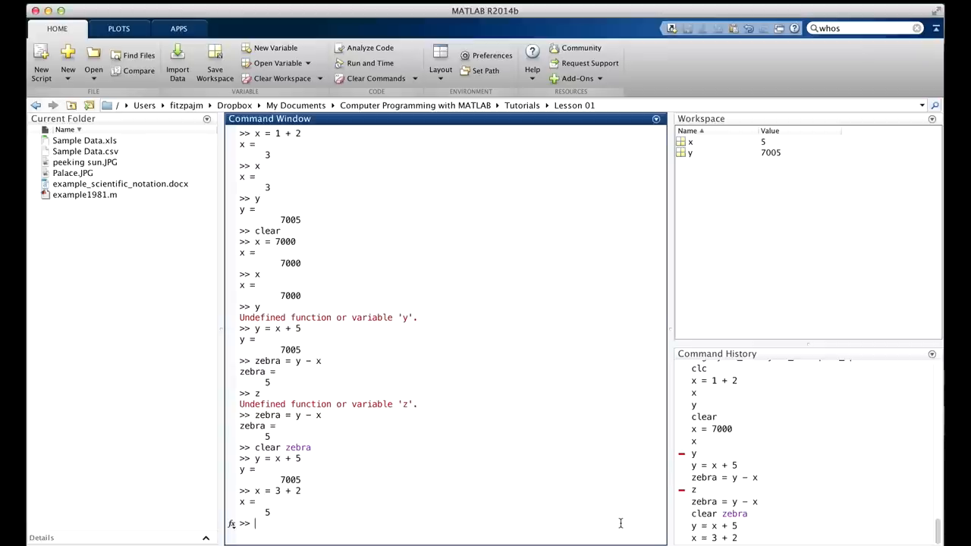
- Assign speed_kps = 300000 at the Command Window prompt
text(speed_kps =)
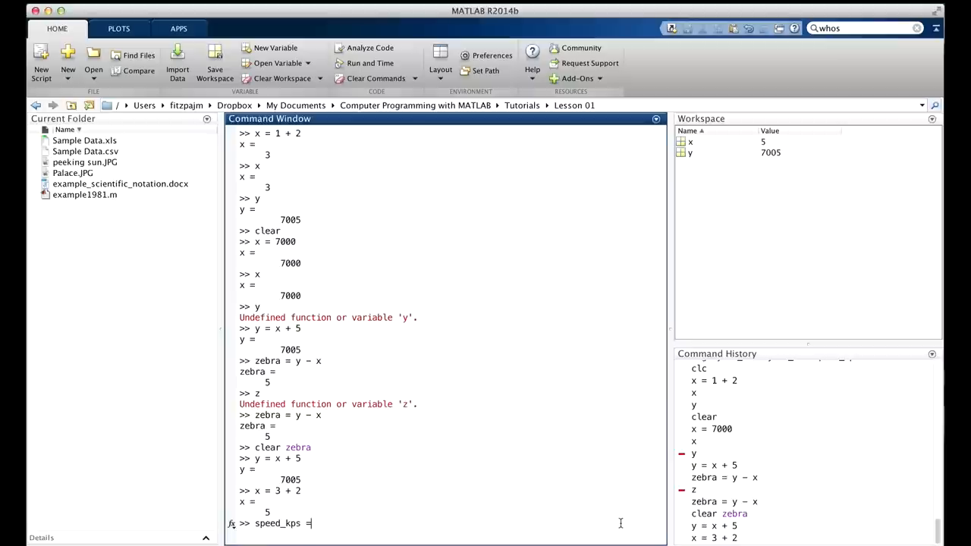
text(30000)
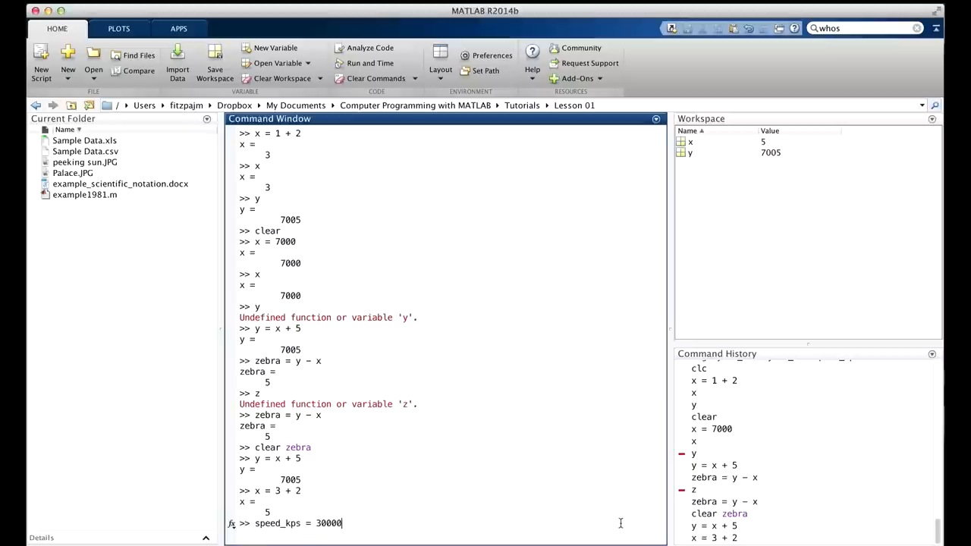
text(0)
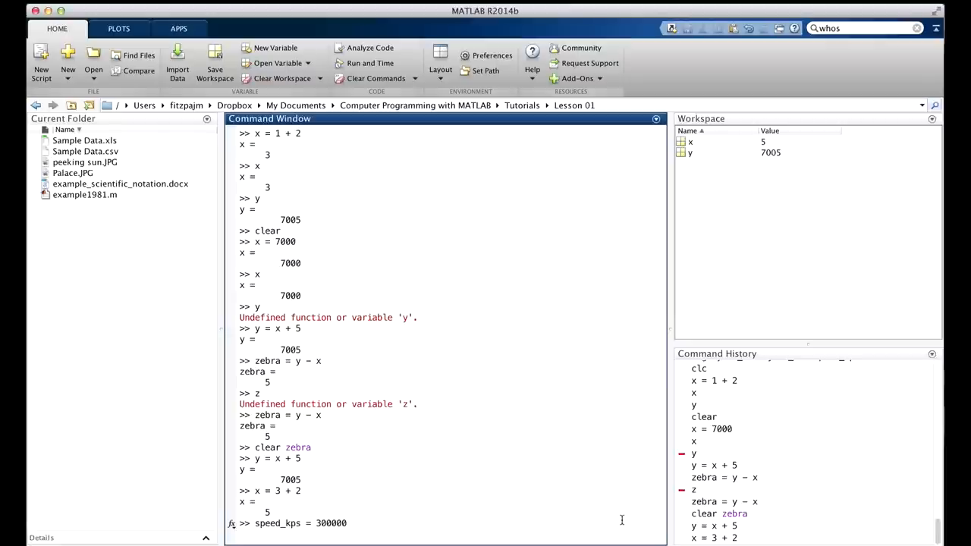
key(Enter)
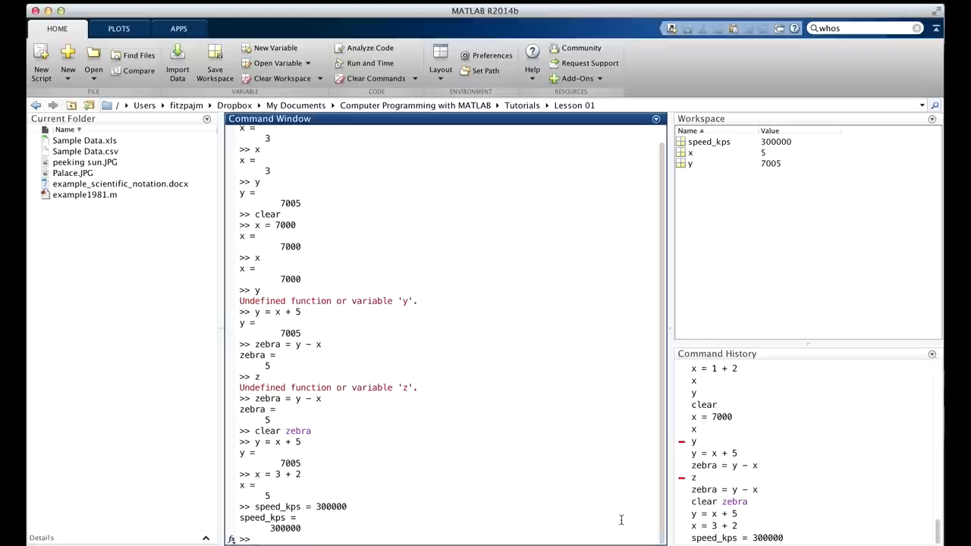
mouse_move(703, 174)
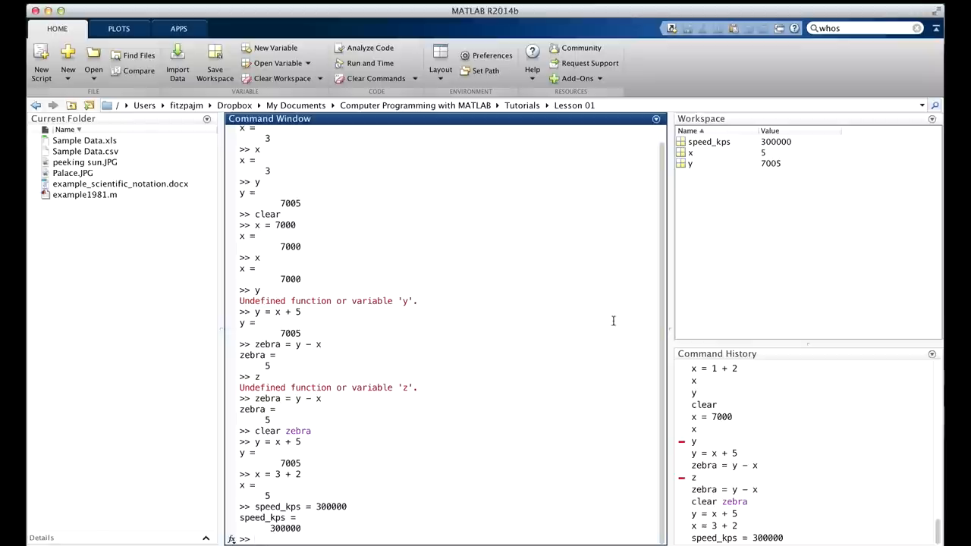
mouse_move(552, 395)
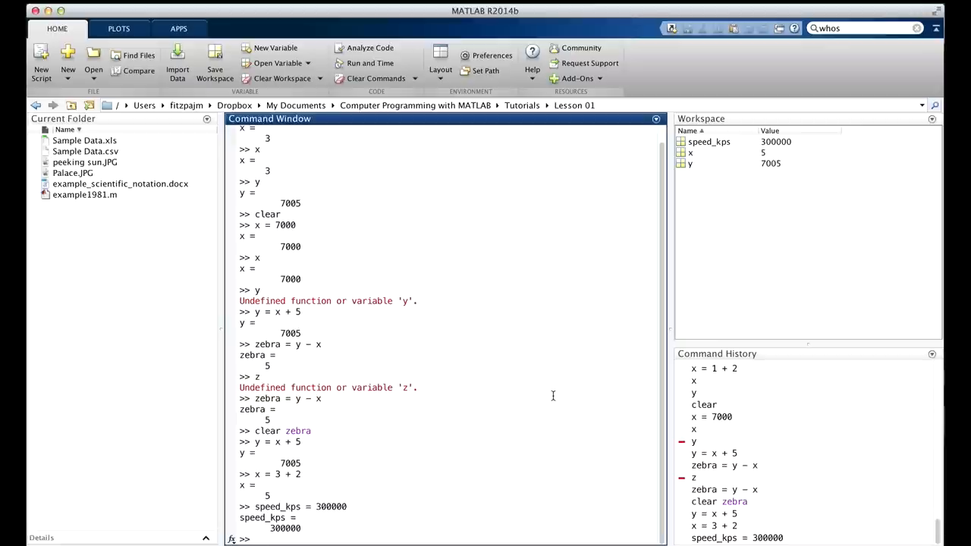
mouse_move(394, 483)
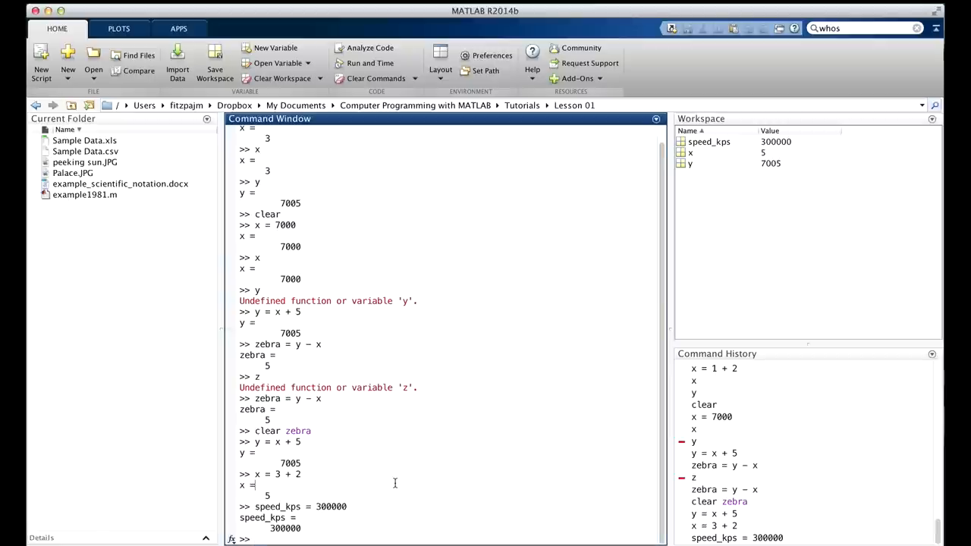
- Enter year_sec = 365*24*60*60 to get 31536000 seconds
text(year_)
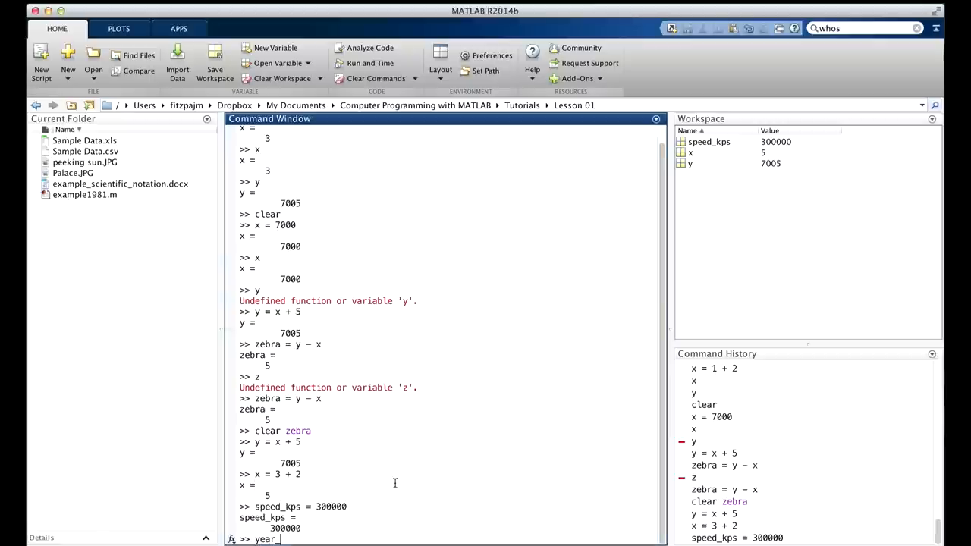
text(_sec)
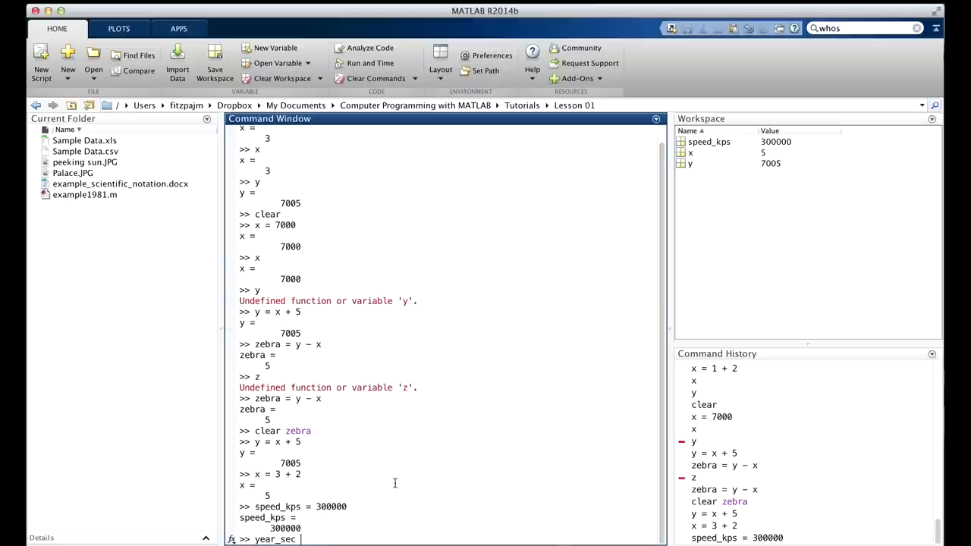
text(=)
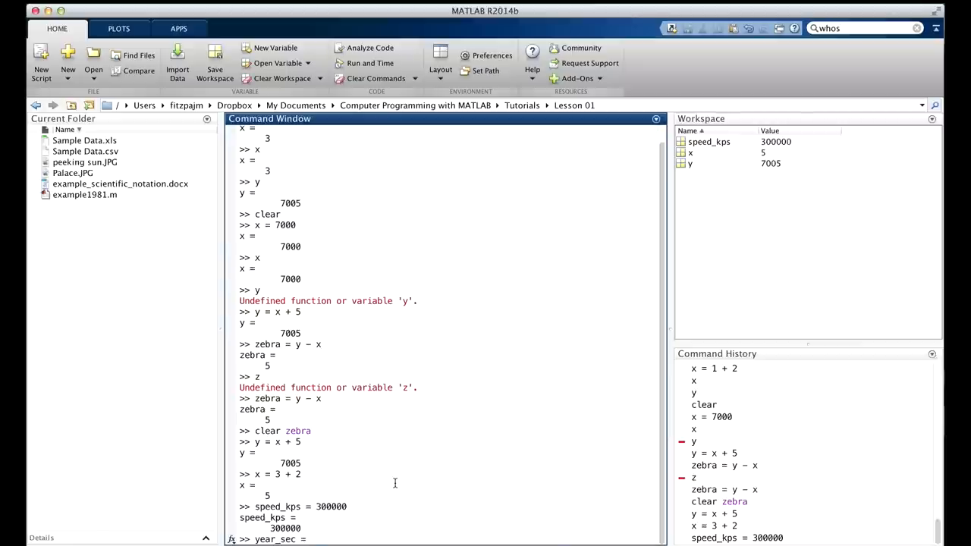
text(365)
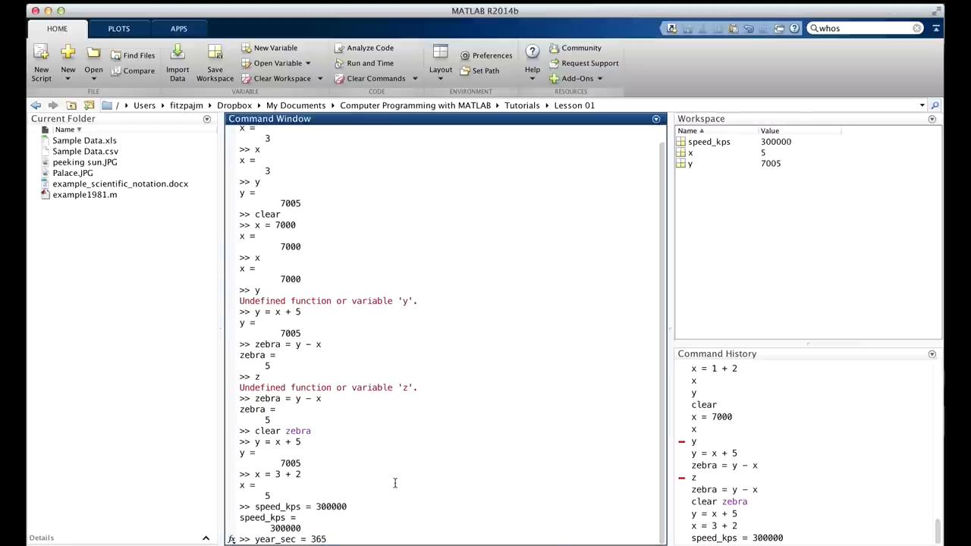
text(*)
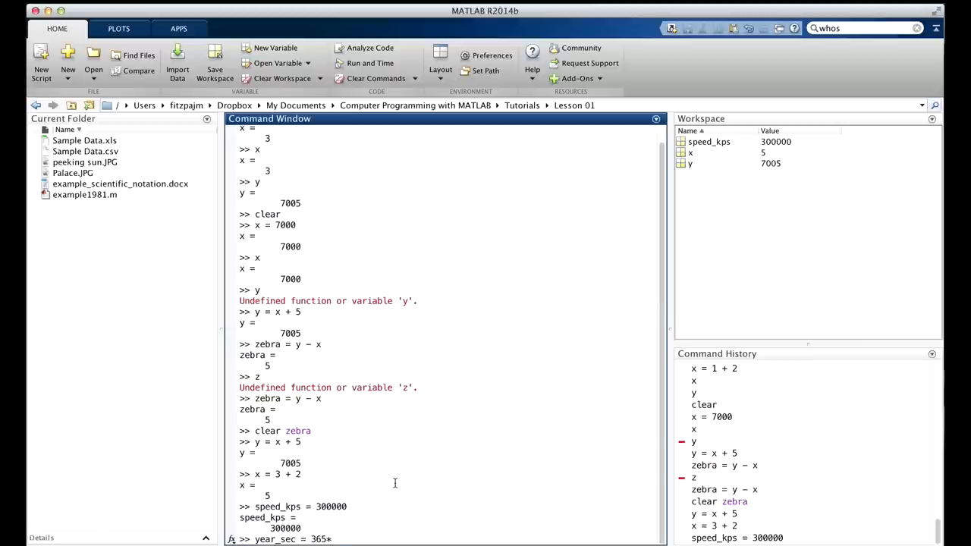
text(*24)
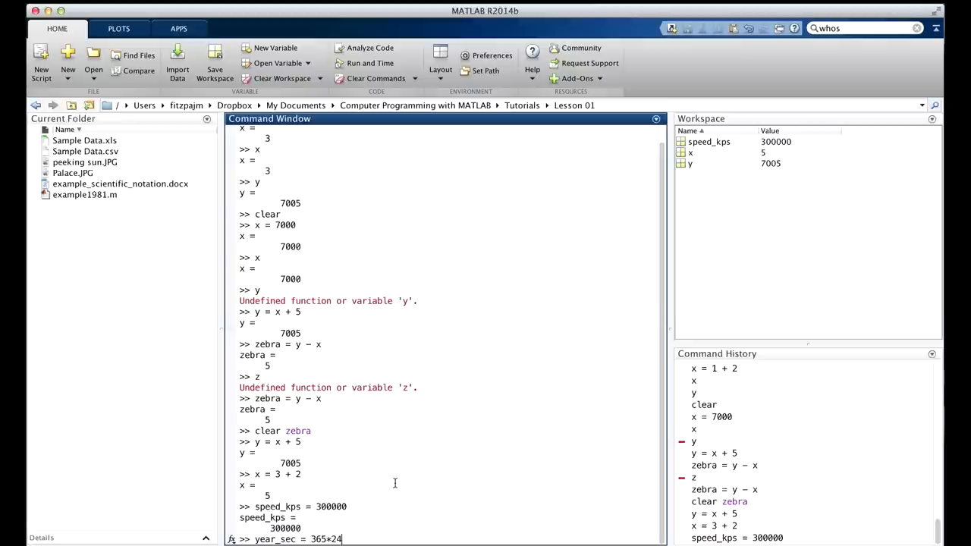
text(*)
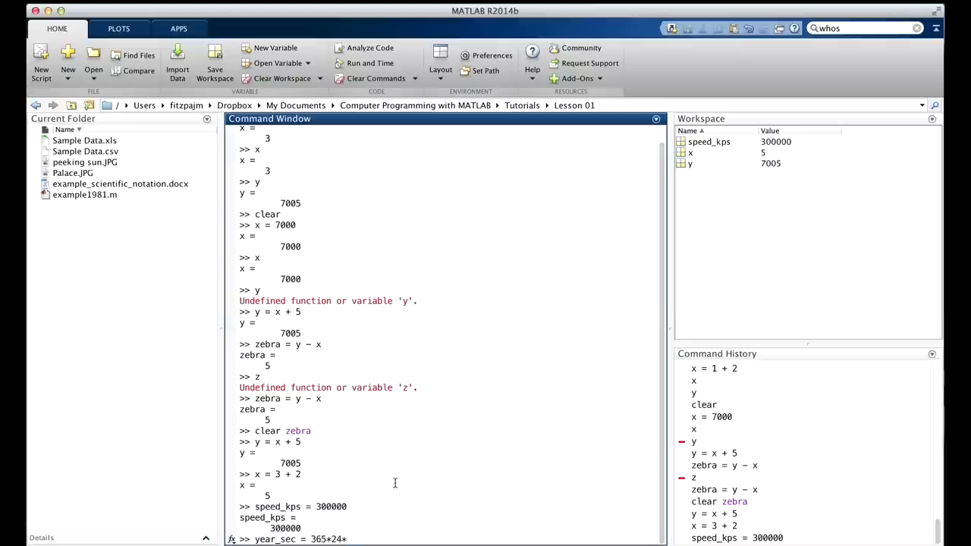
text(60*)
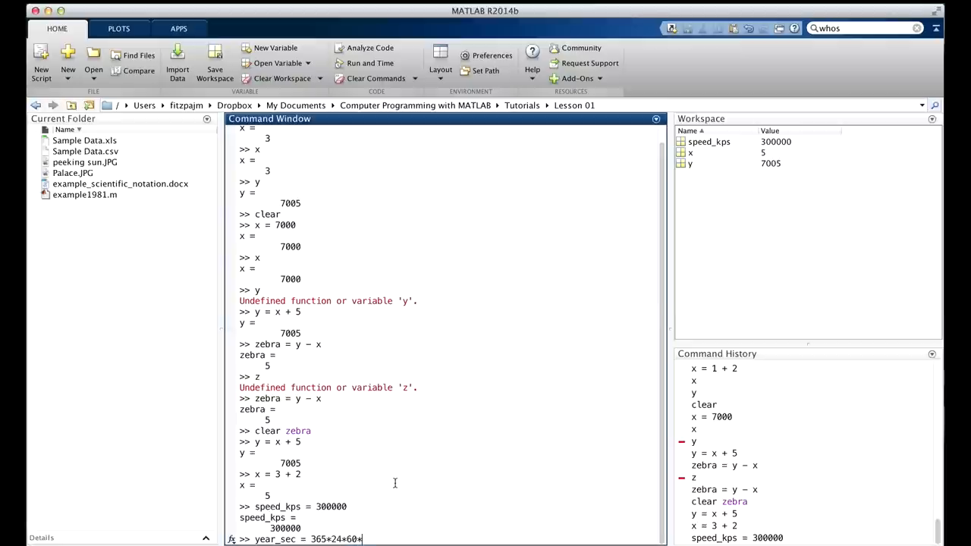
text(60)
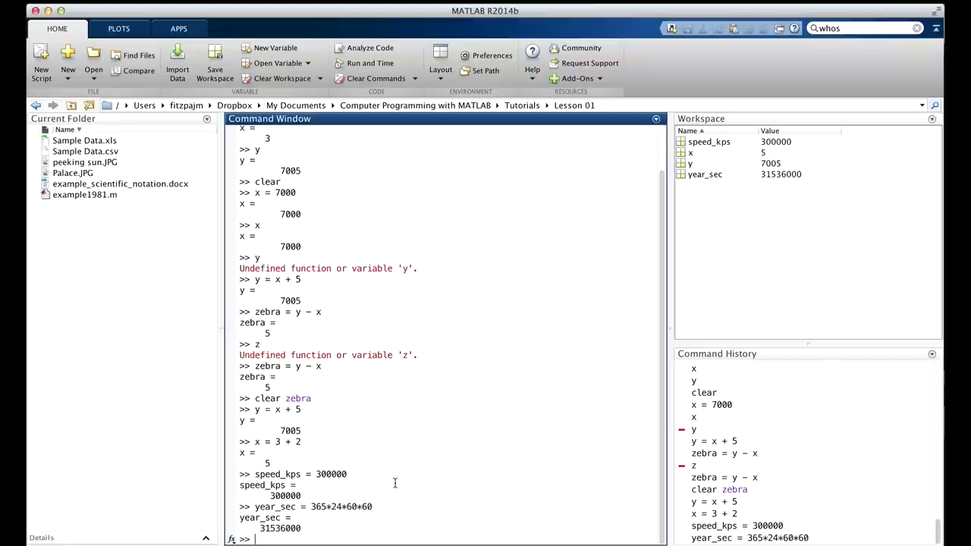
- Enter lightyear_km = year_sec*speed_kps, giving 9.4608e+12
text(lightyear)
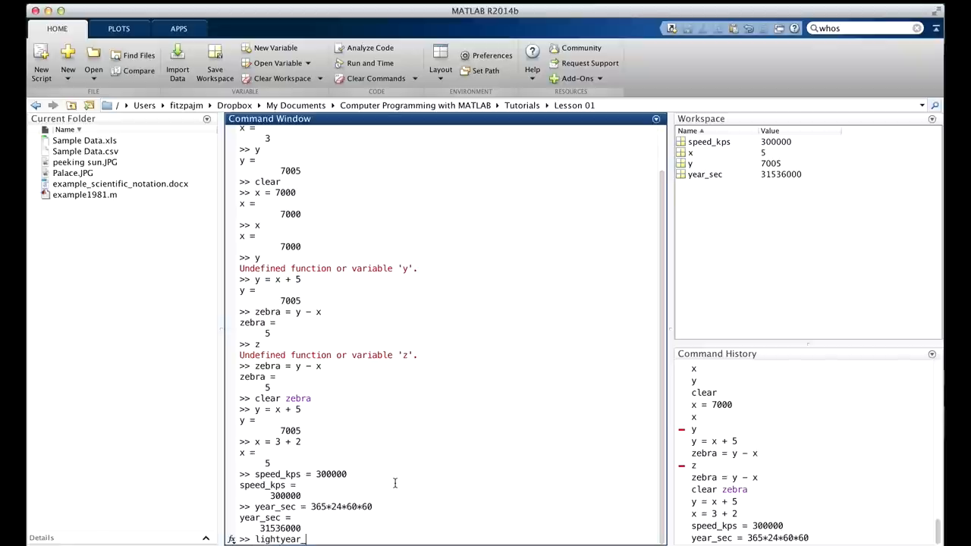
text(_km =)
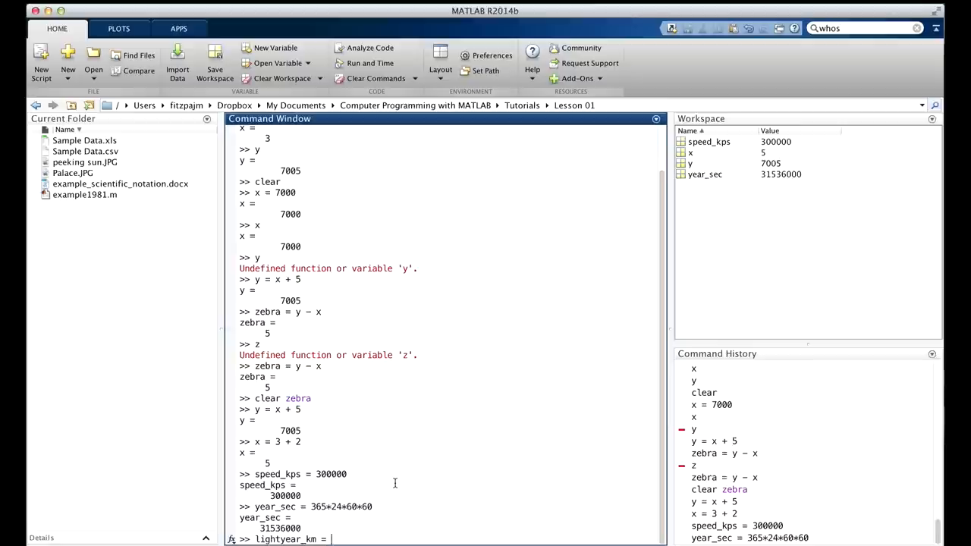
text(year_)
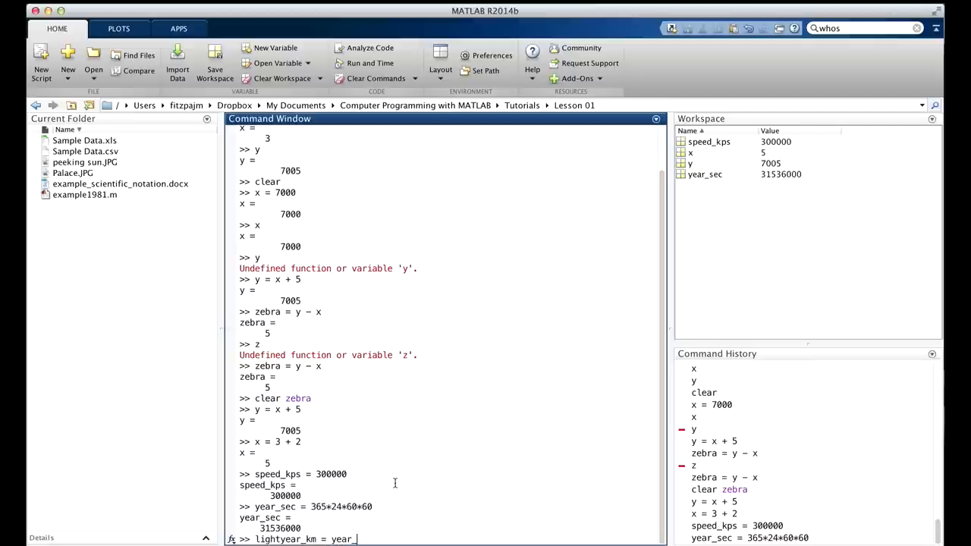
text(sec)
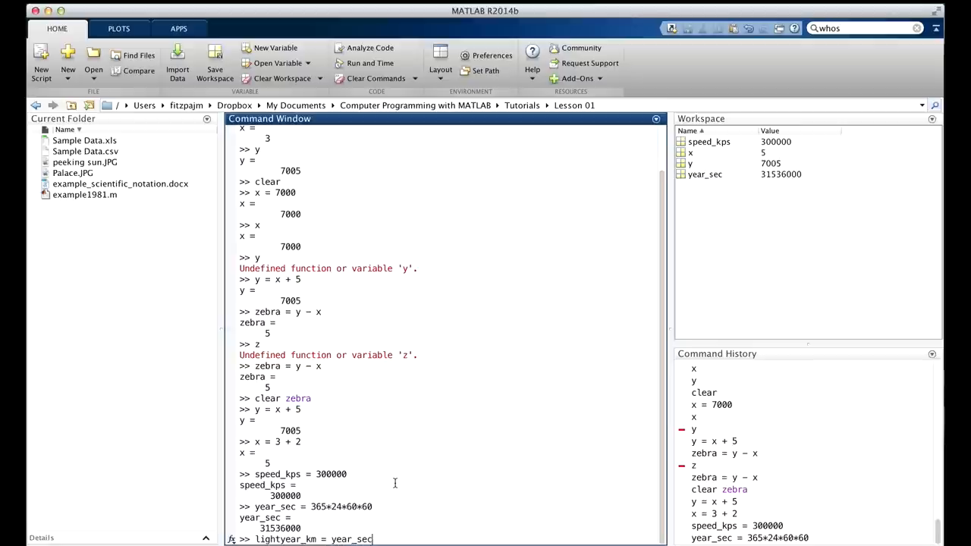
text(*speed_kps)
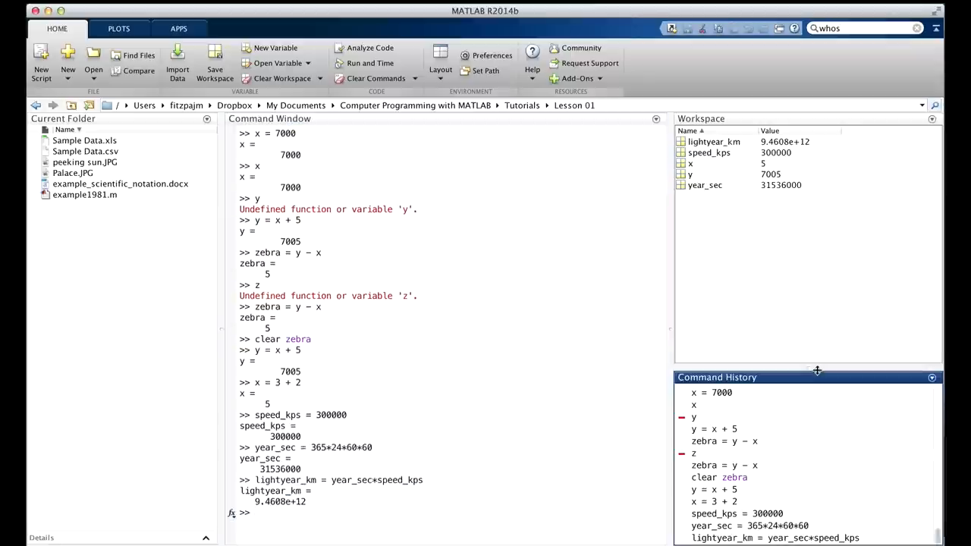
mouse_move(619, 509)
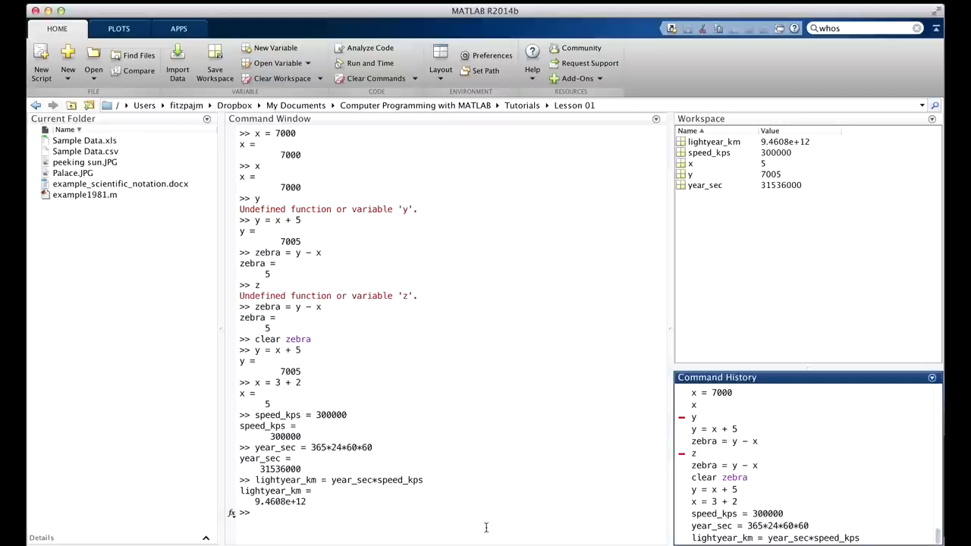
text(9)
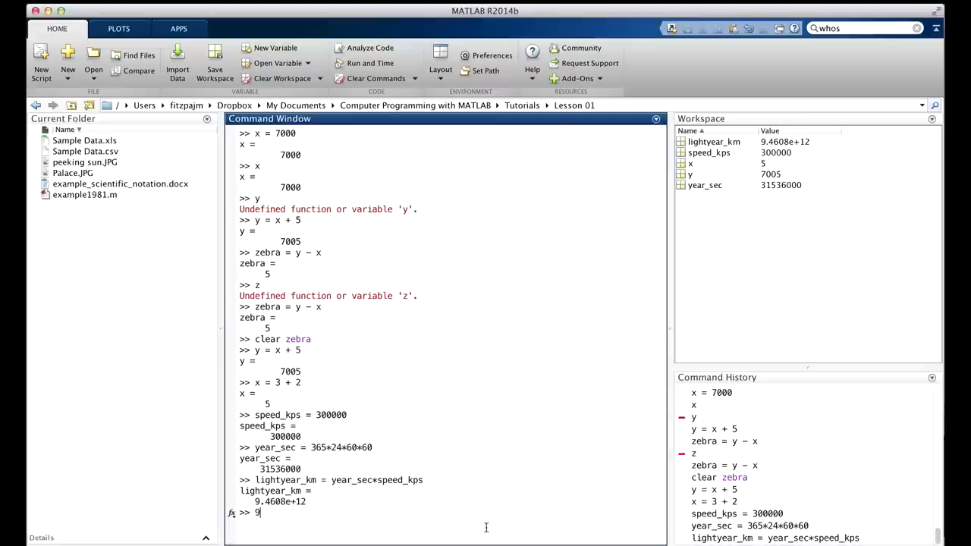
text(.46)
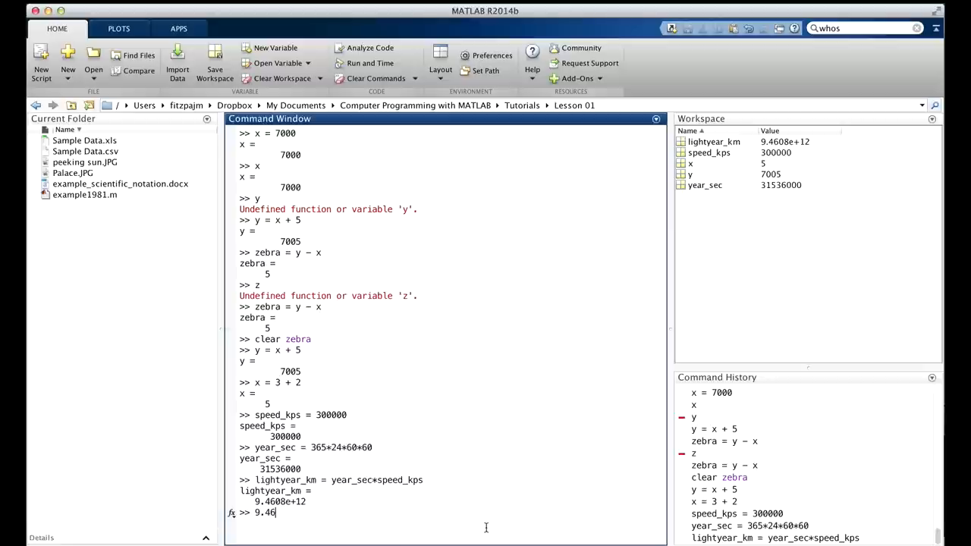
text(08*)
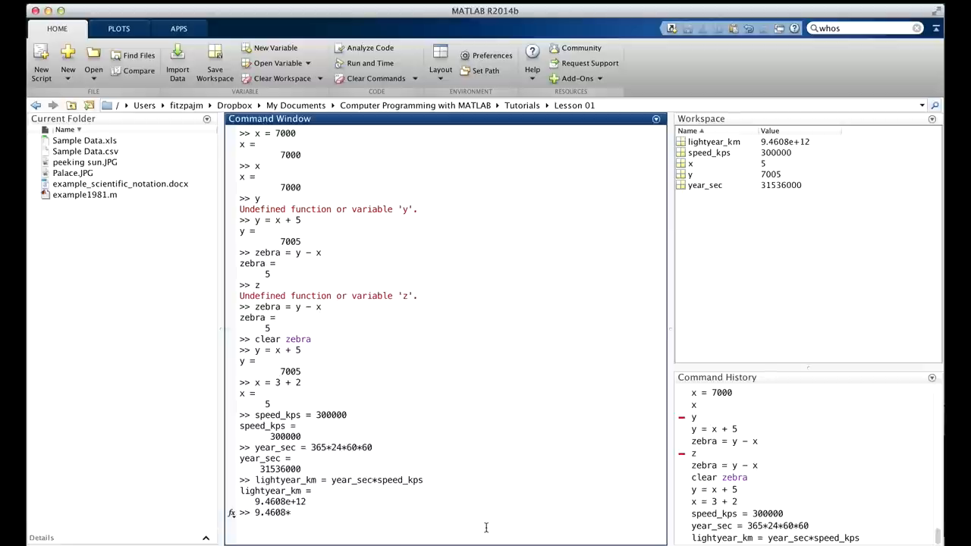
text(1)
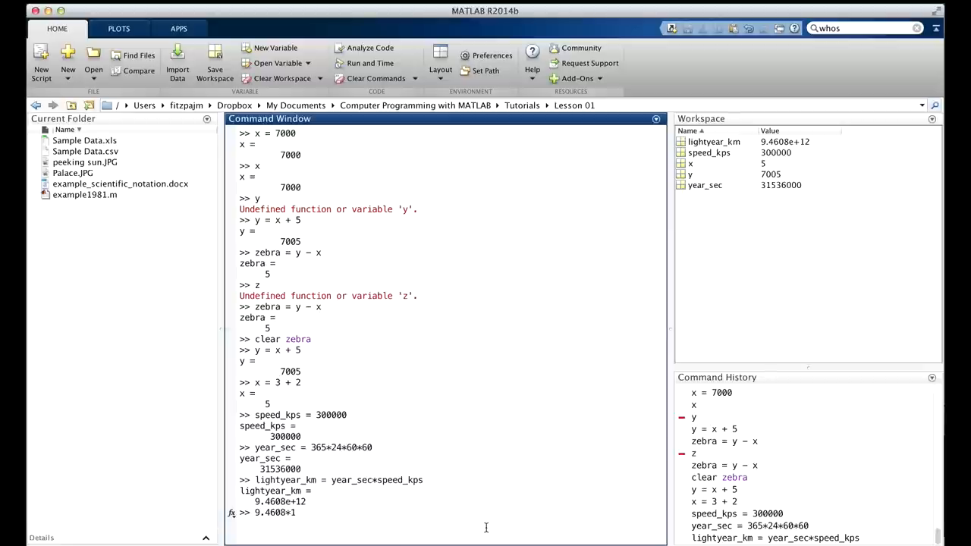
text(0000000)
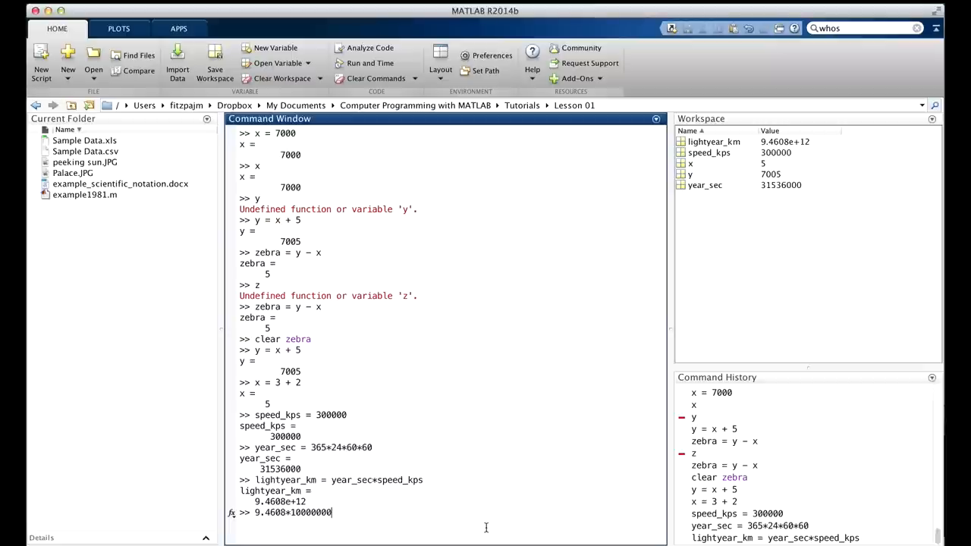
text(00000)
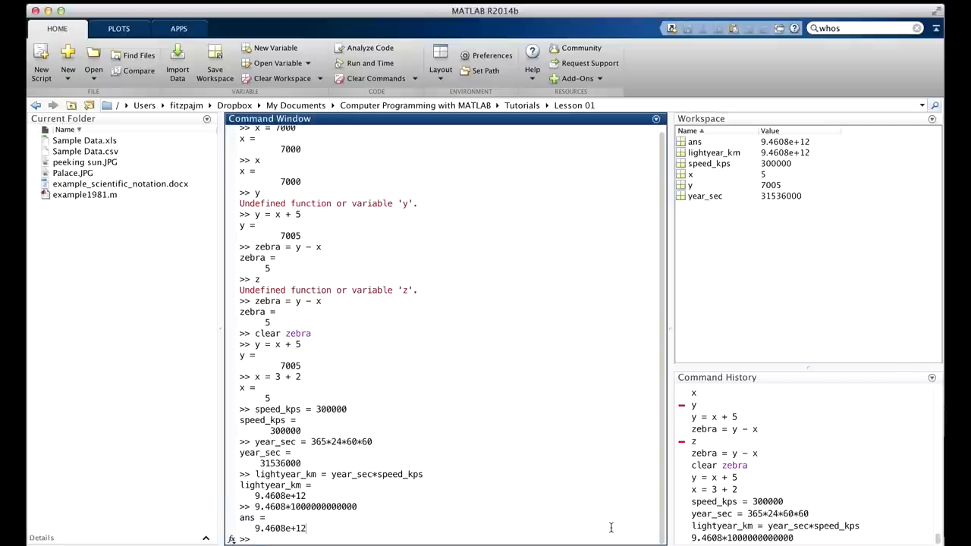
text(earth_to_sun)
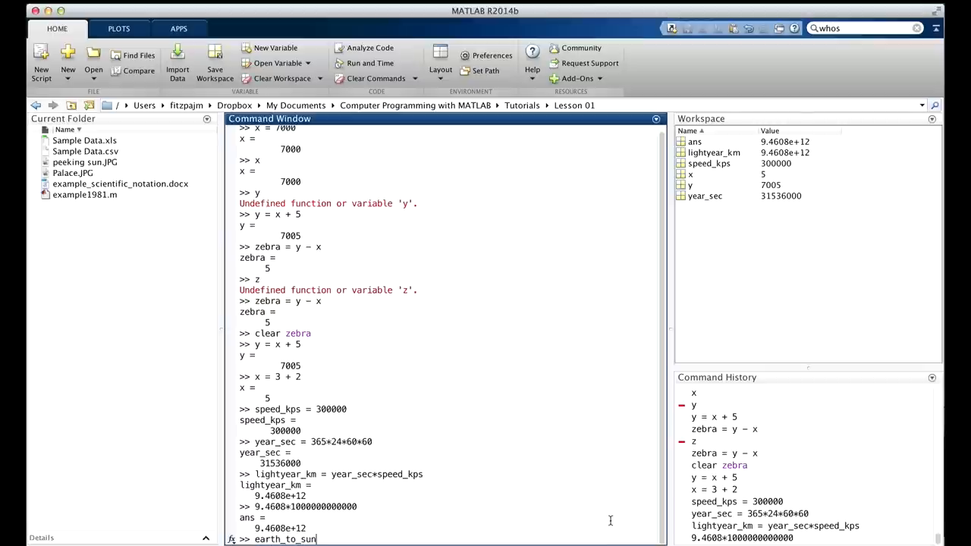
- Assign earth_to_sun_km = 150e6, displayed as 150000000
text(_km = 15)
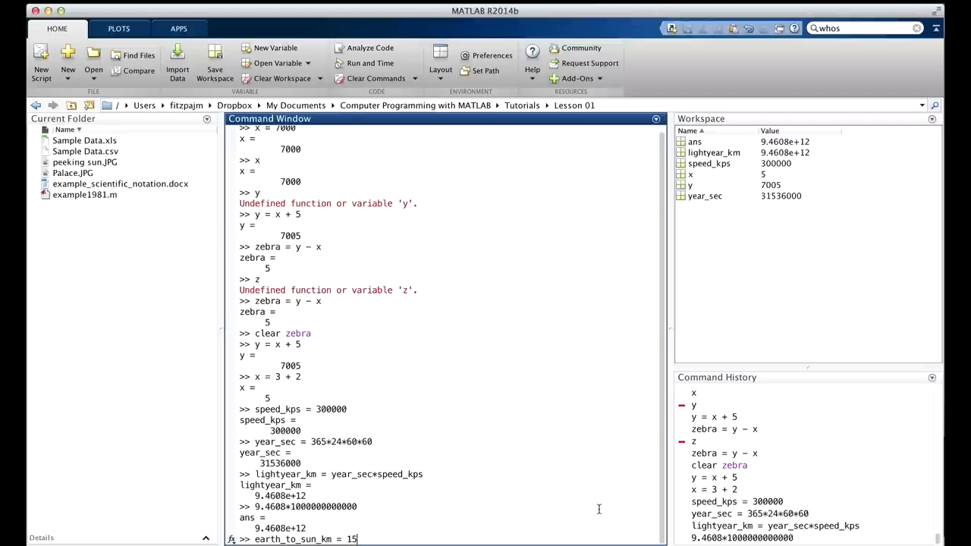
text(0e6)
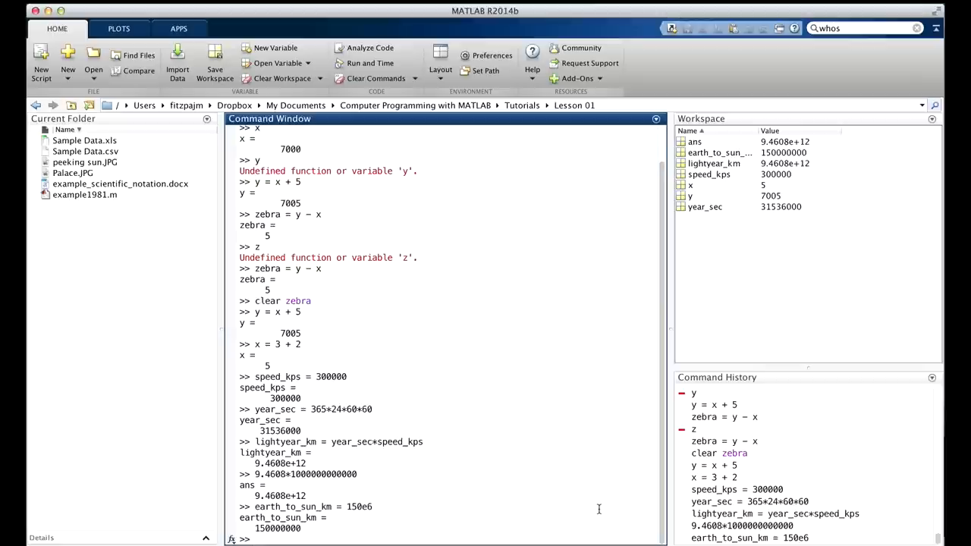
text(earth_to)
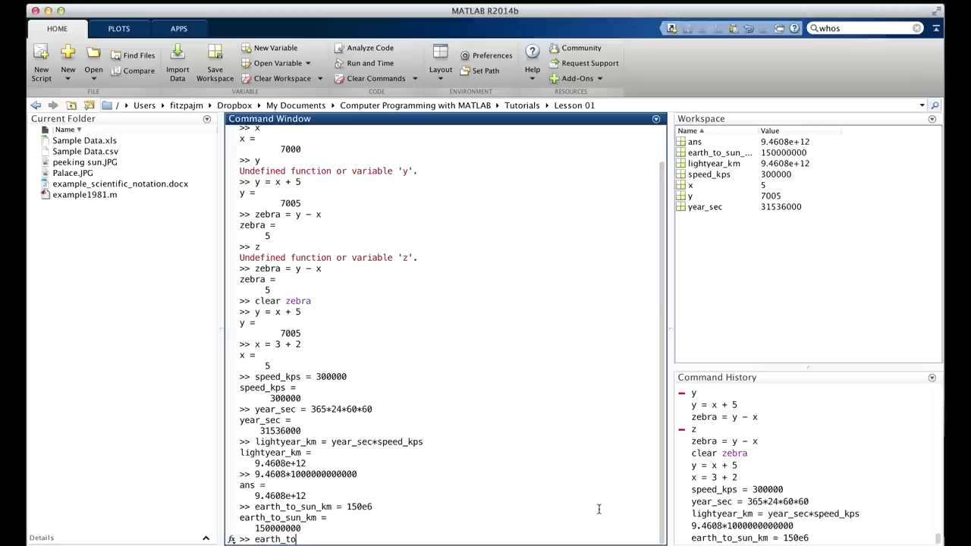
- Compute earth_to_sun_sec (500) and earth_to_sun_minutes (8.3333), then save to matlab.mat
text(_sec = earth_to_sun_km/speed)
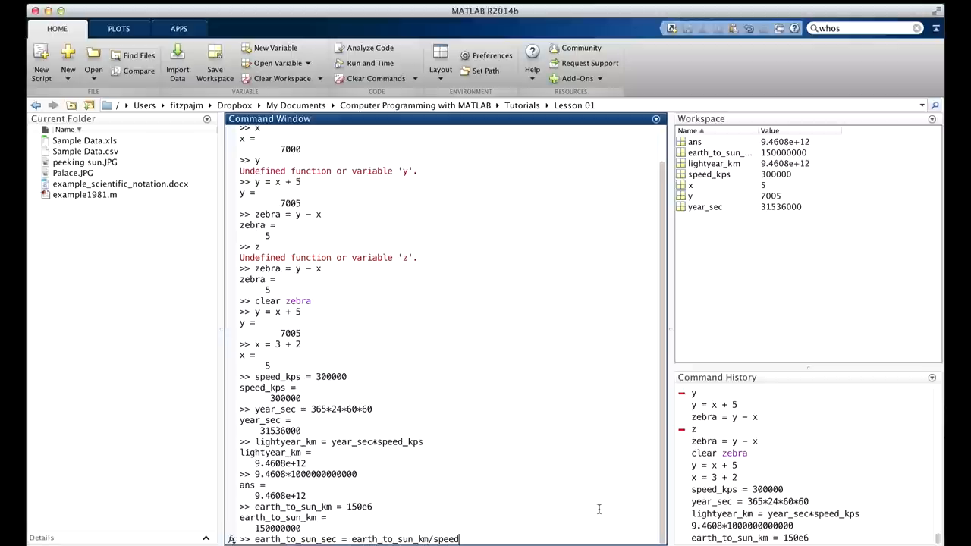
text(_kps)
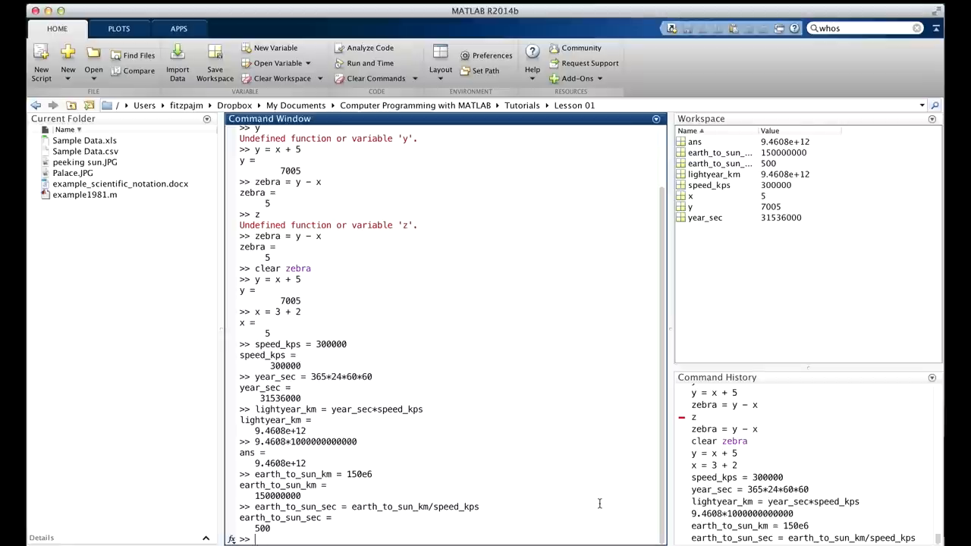
text(earth_to_sun_mi)
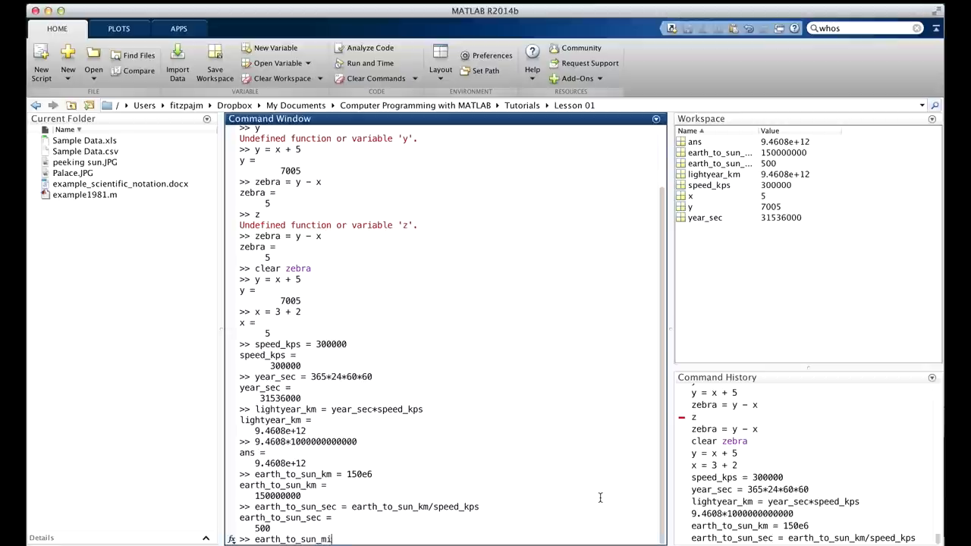
text(nutes = ea)
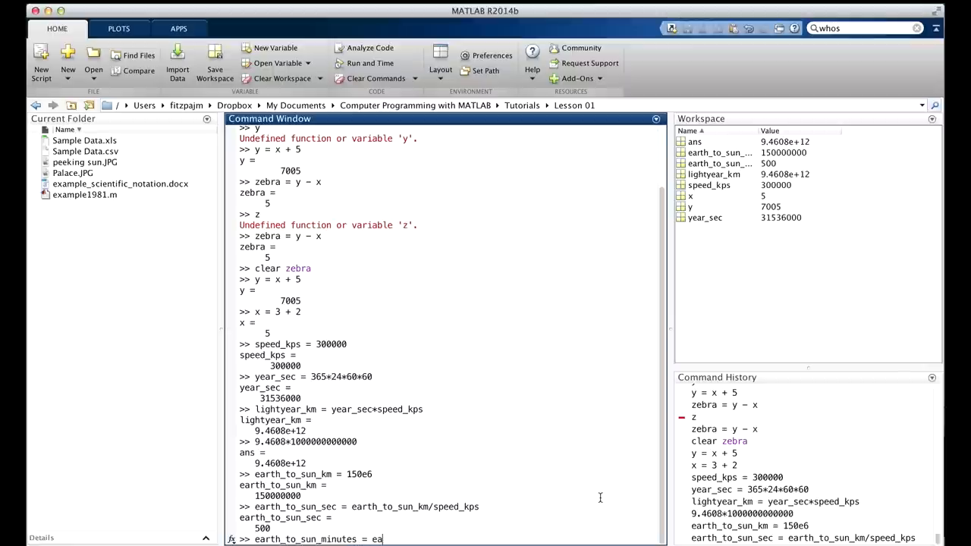
text(rth_to_su)
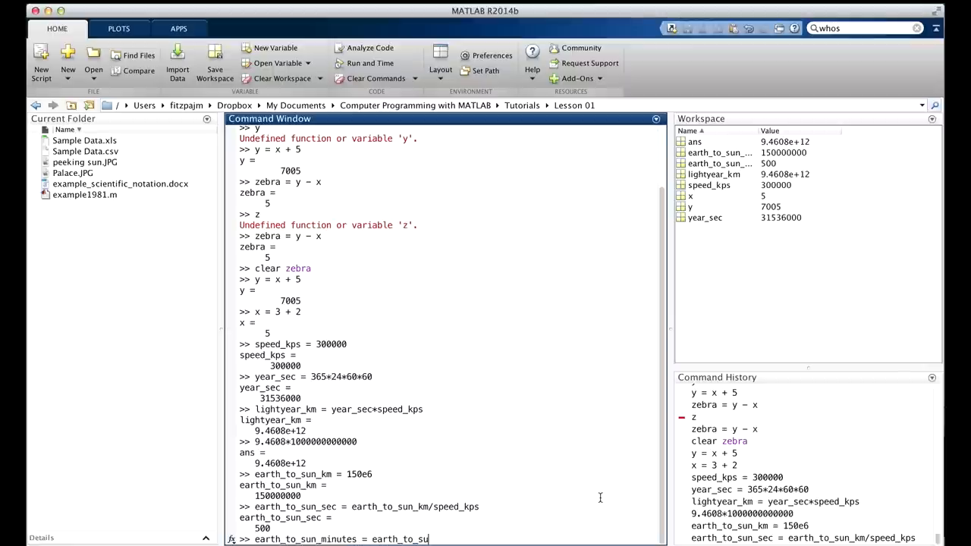
text(n_sec/60)
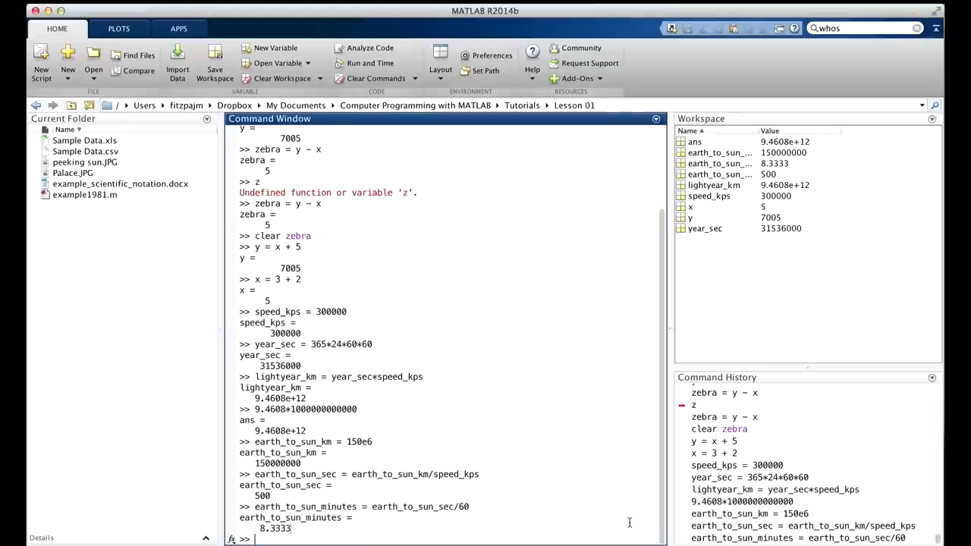
text(save)
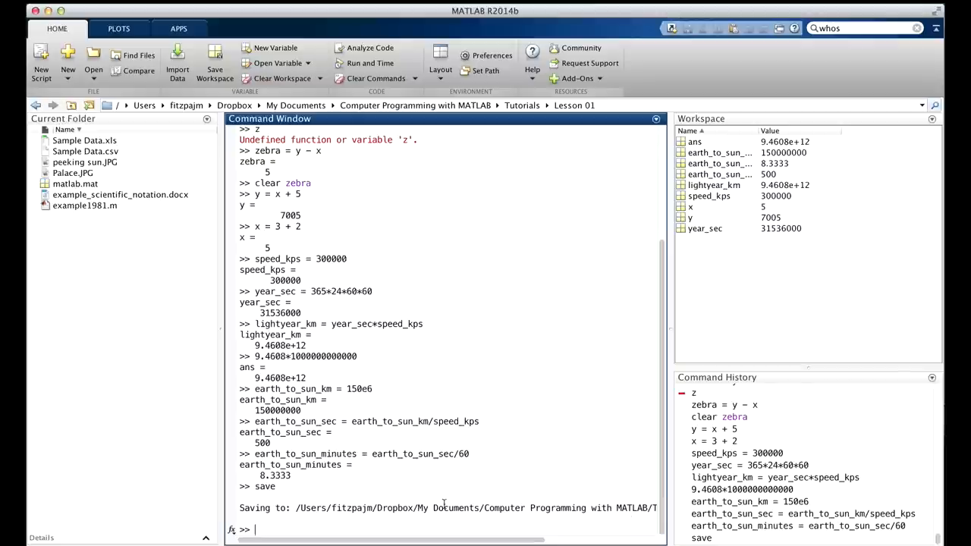
mouse_move(328, 390)
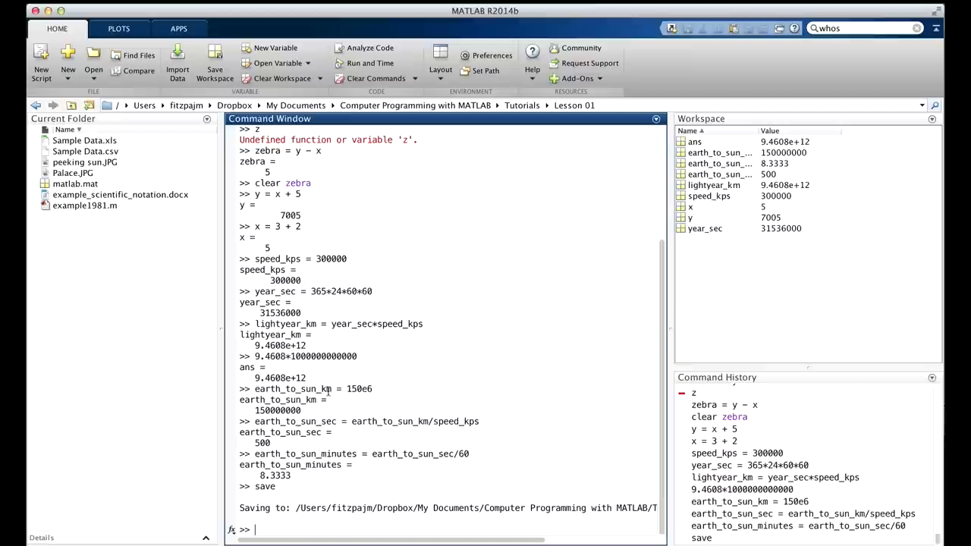
mouse_move(230, 324)
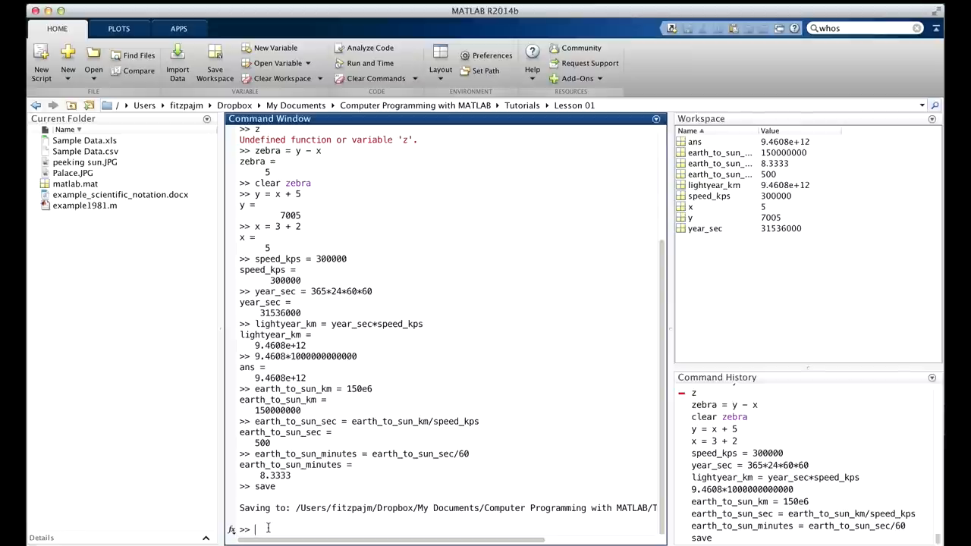
- Run clear and clc to empty the workspace and Command Window
text(clear)
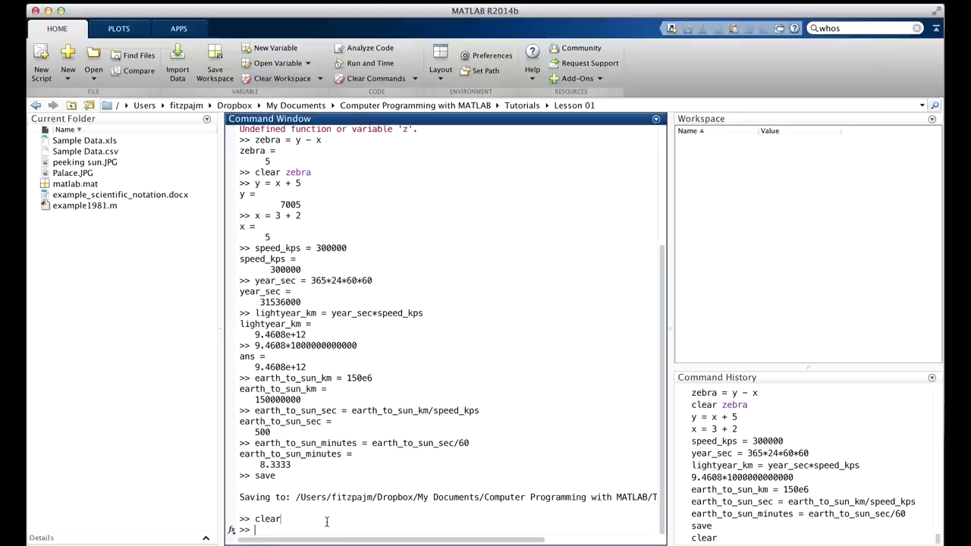
text(clc)
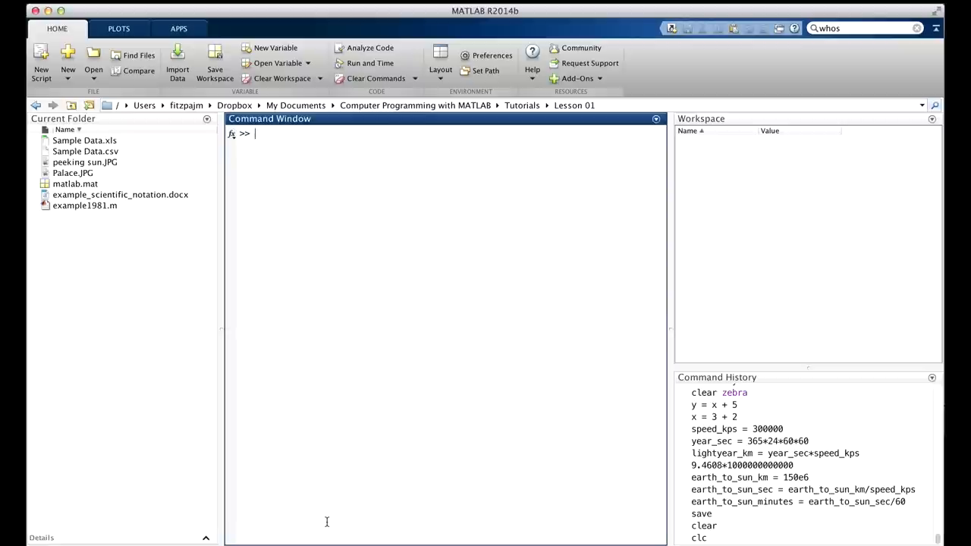
mouse_move(317, 521)
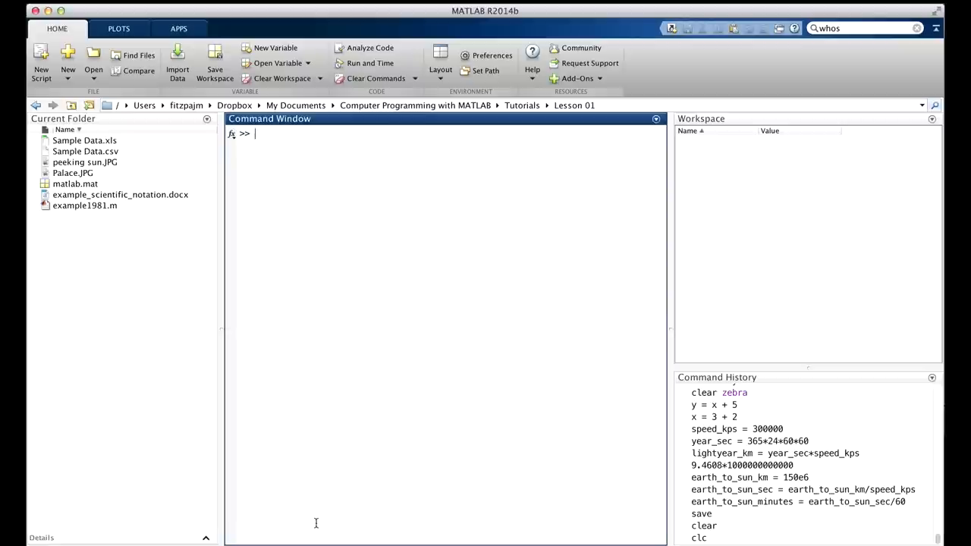
- Query earth_to_sun_minutes to get an undefined-variable error, then set Minnie = 1928
text(earth)
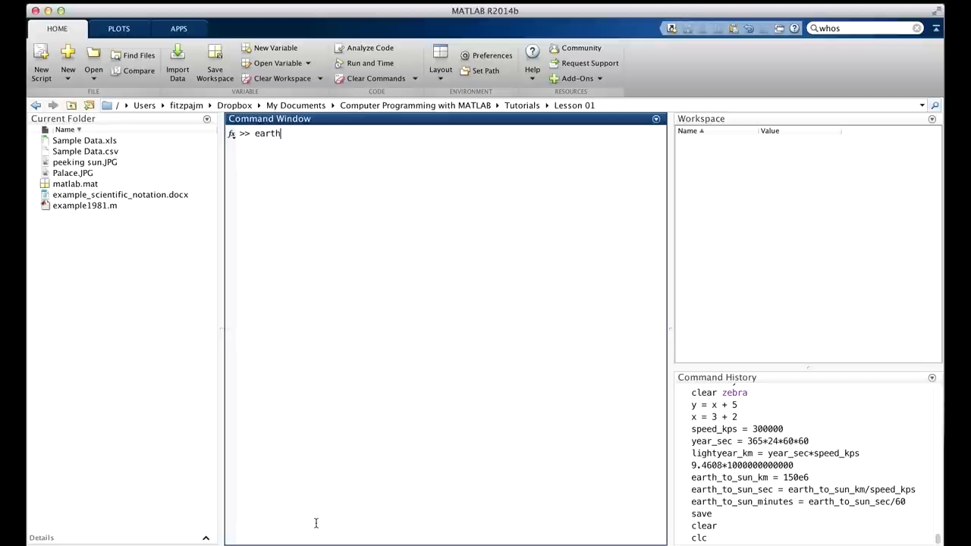
text(_to_sun)
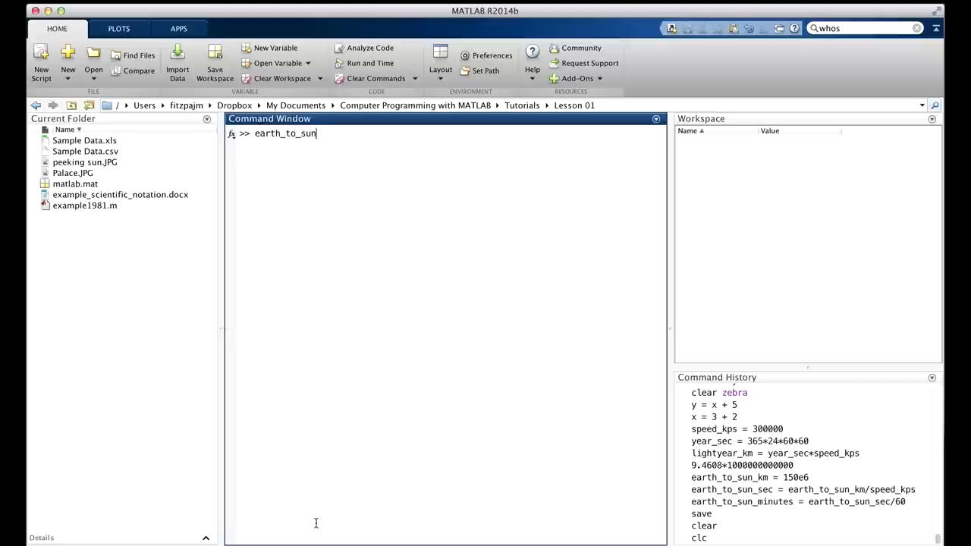
text(_minutes)
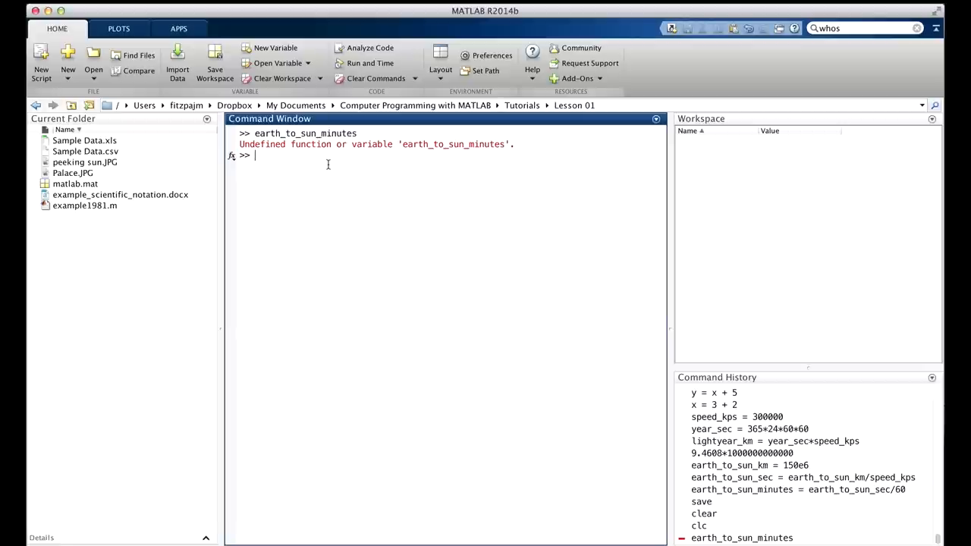
text(Minnie)
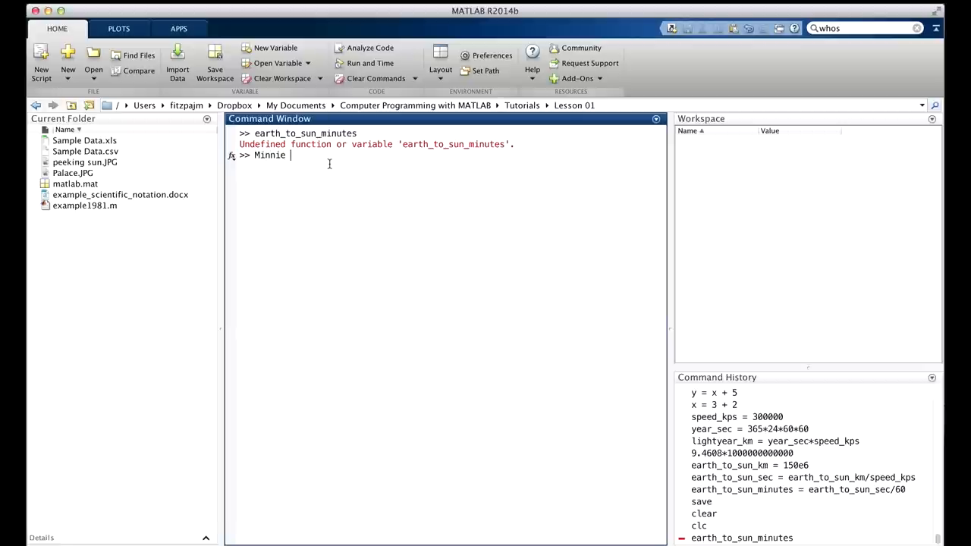
text(= 1928)
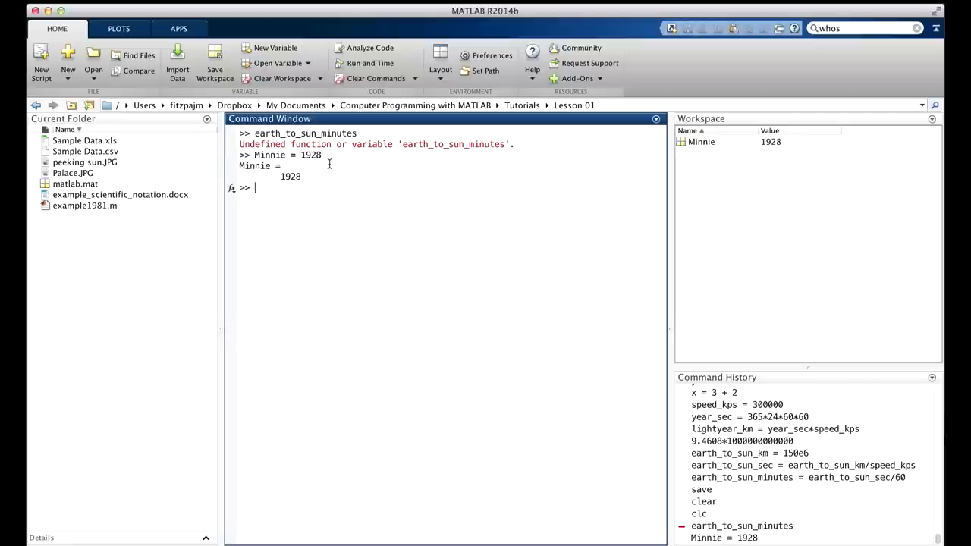
mouse_move(566, 149)
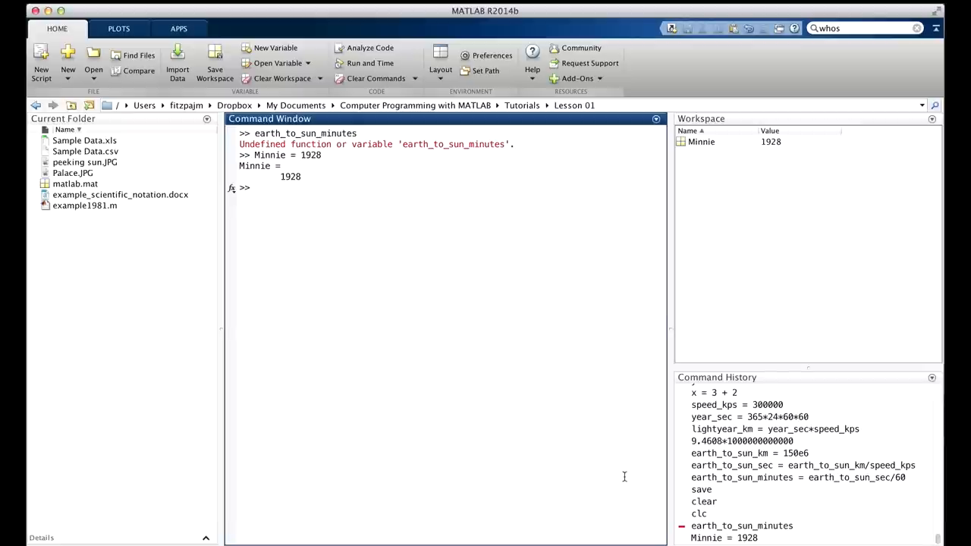
- Run load to restore the variables saved in matlab.mat
text(load)
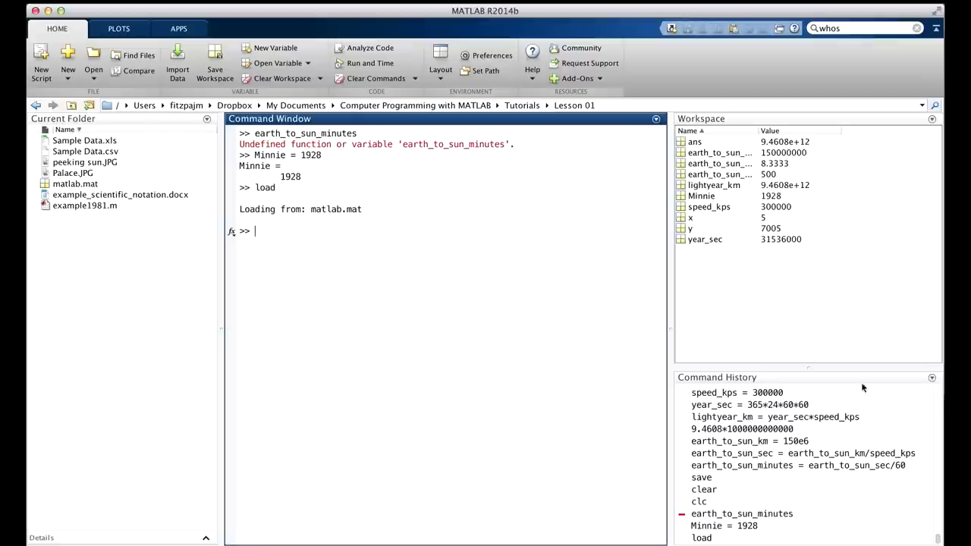
mouse_move(455, 256)
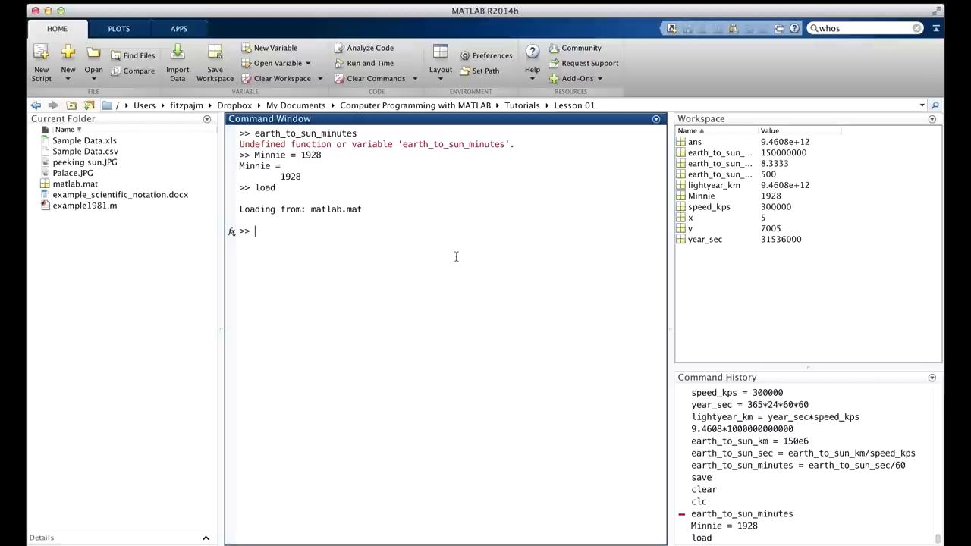
mouse_move(692, 206)
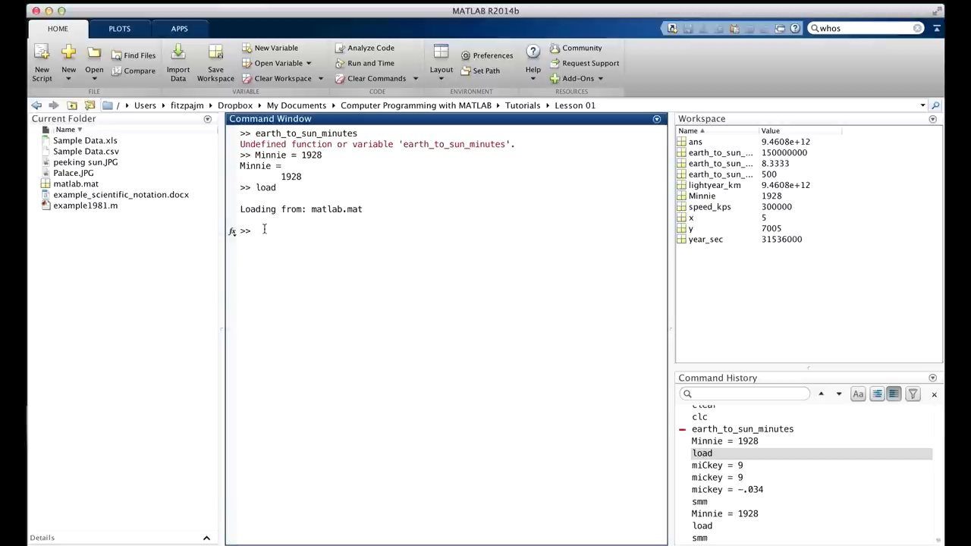
text(mi)
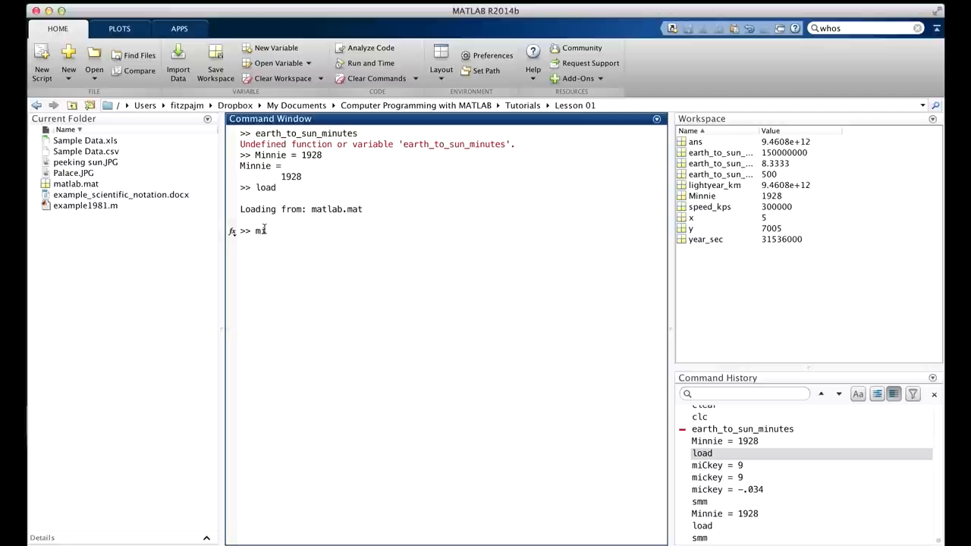
text(ckey = 9)
text(m)
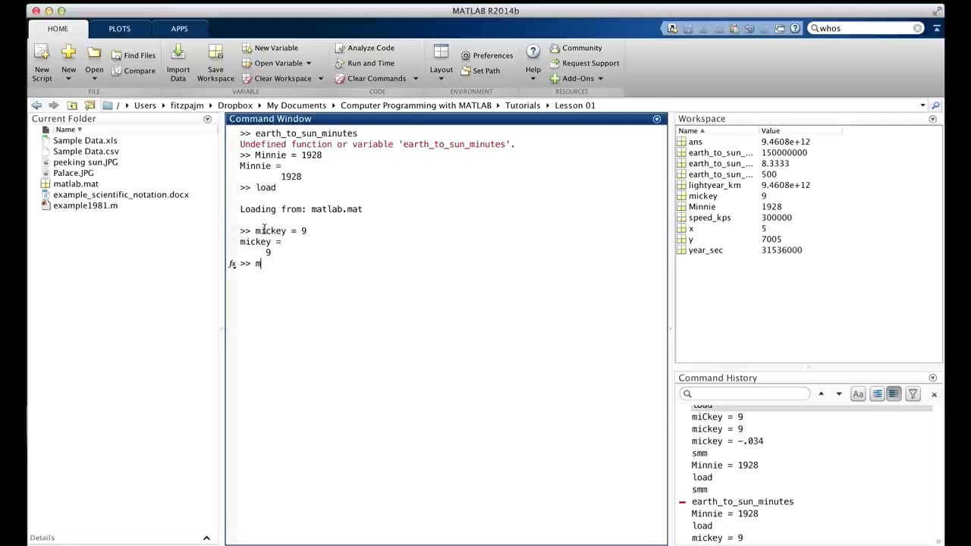
text(iC)
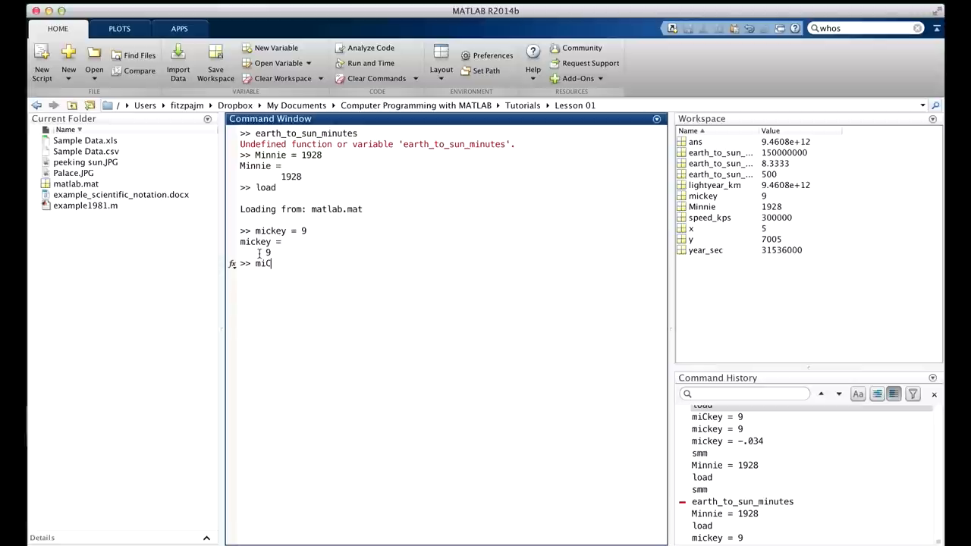
text(Ckey = 5)
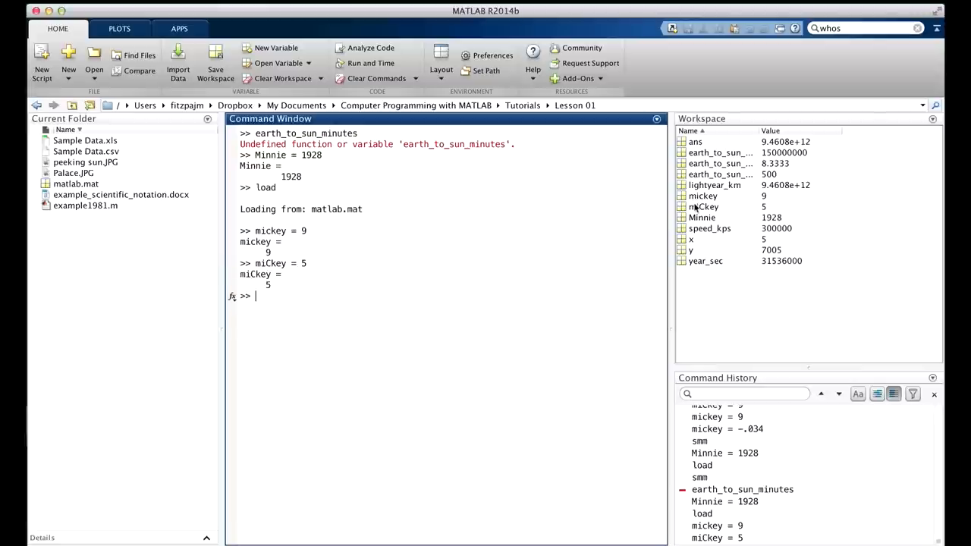
mouse_move(703, 206)
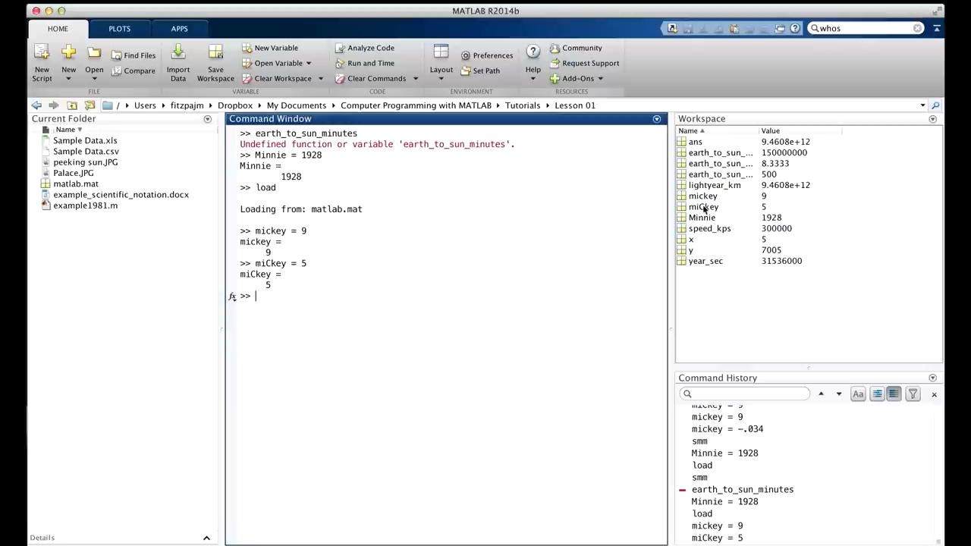
mouse_move(701, 218)
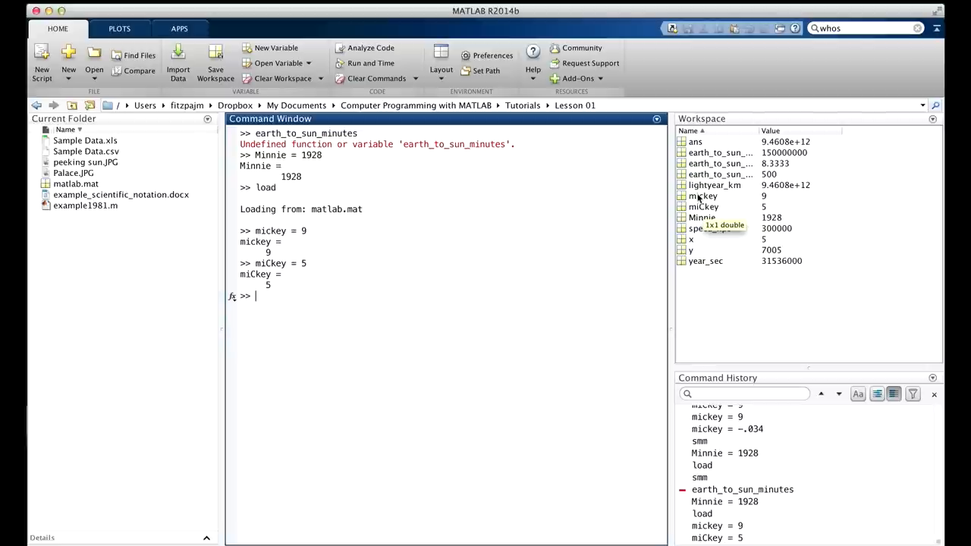
mouse_move(426, 240)
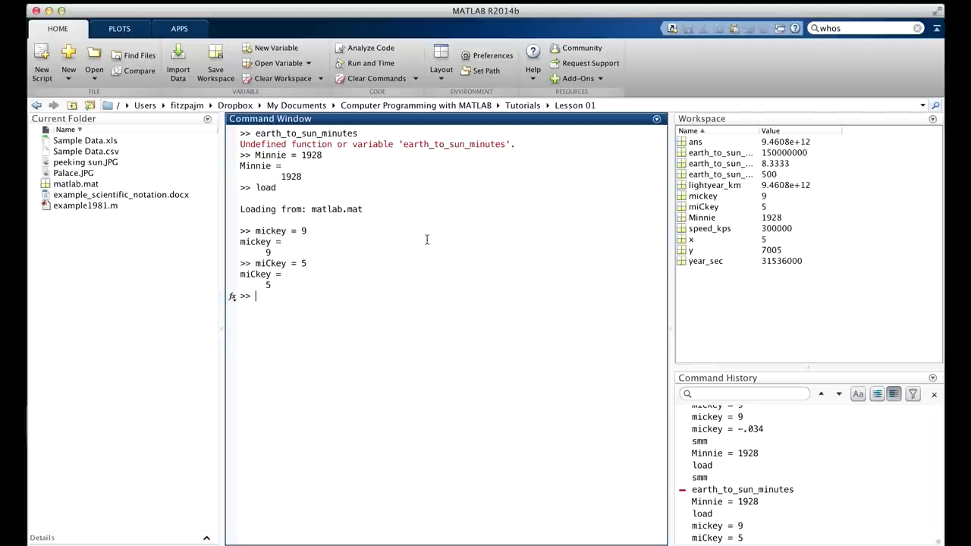
mouse_move(313, 294)
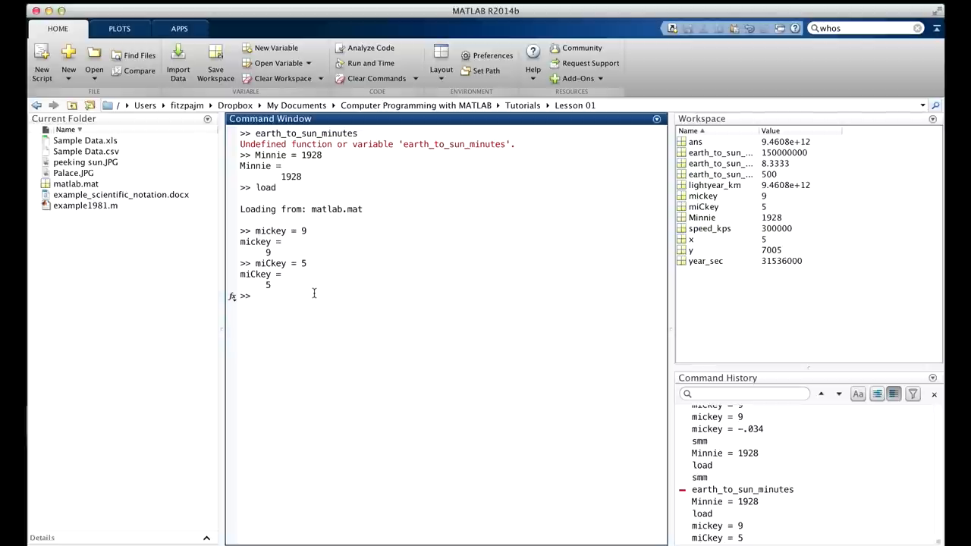
- Create the variable x45 = 67
text(x4)
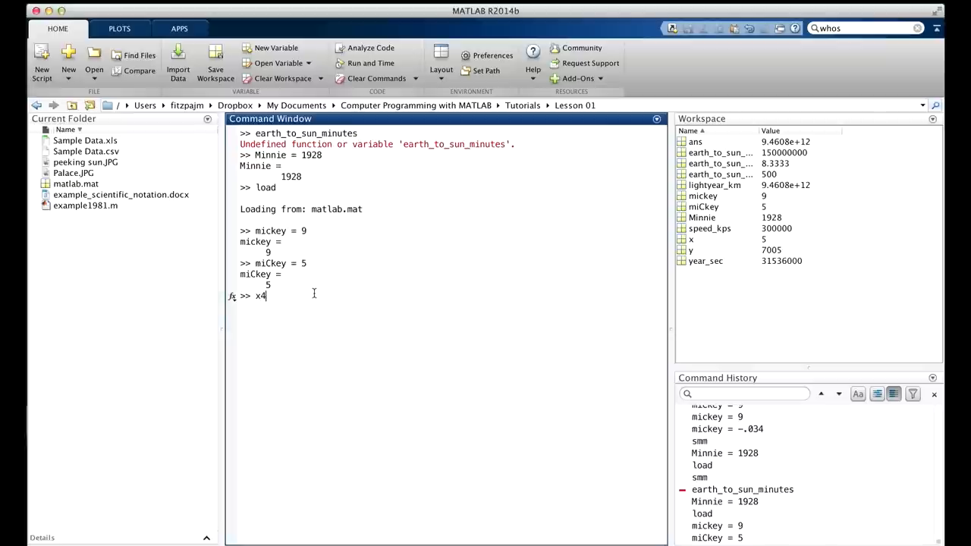
text(5 =)
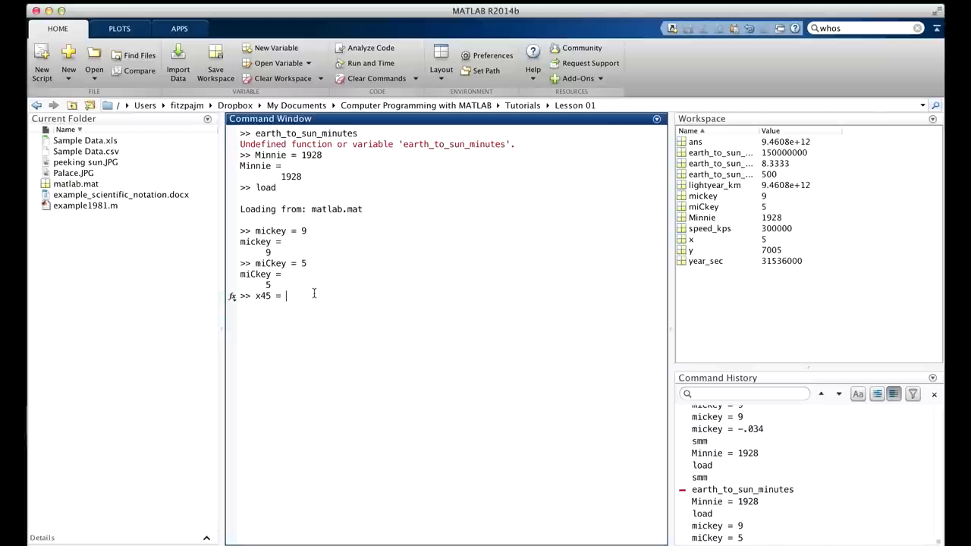
text(67)
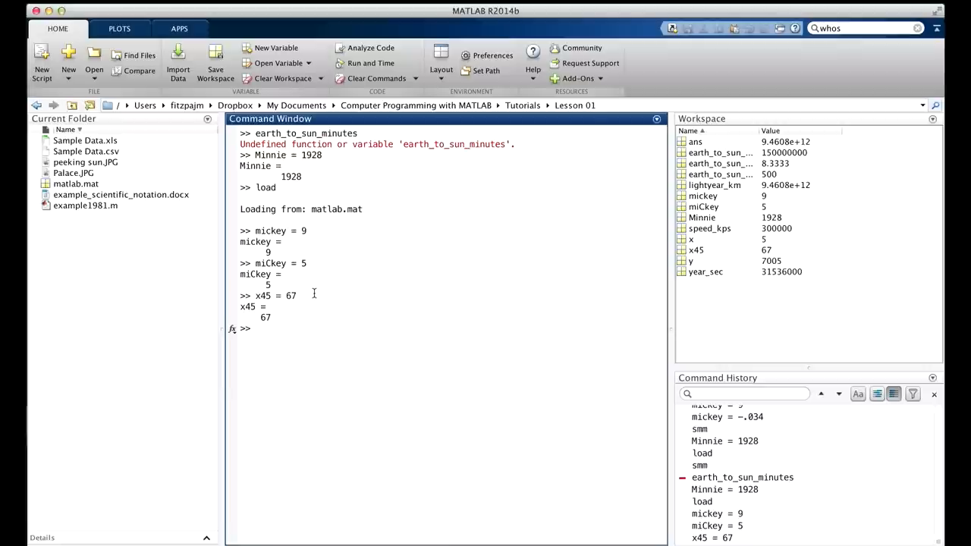
- Try assigning to 45x, #x, $x and _rt, each producing an invalid-name error
text(45x)
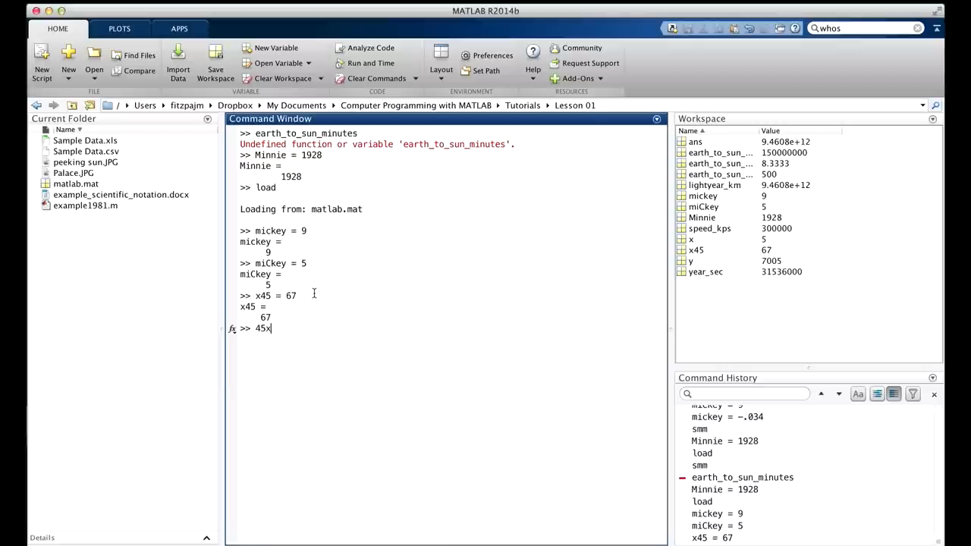
text(=56)
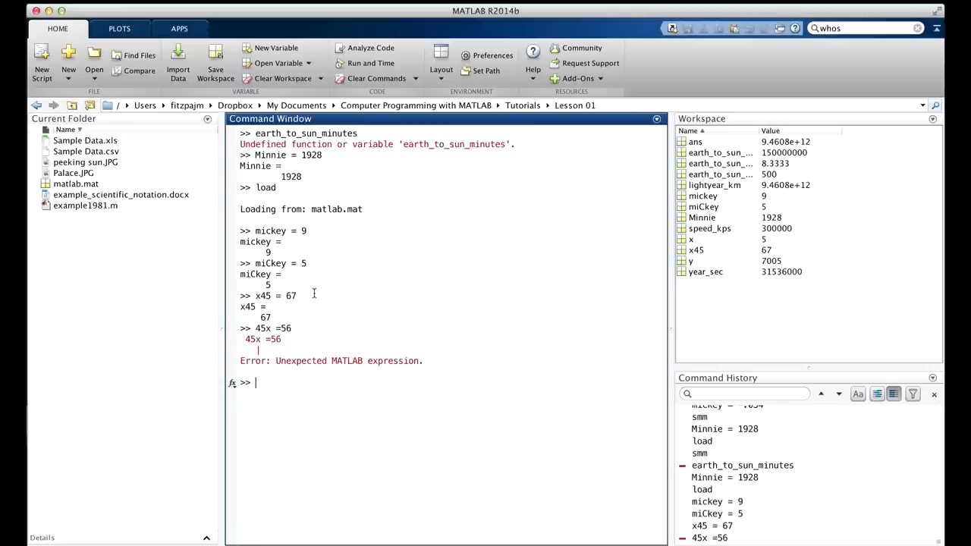
mouse_move(314, 303)
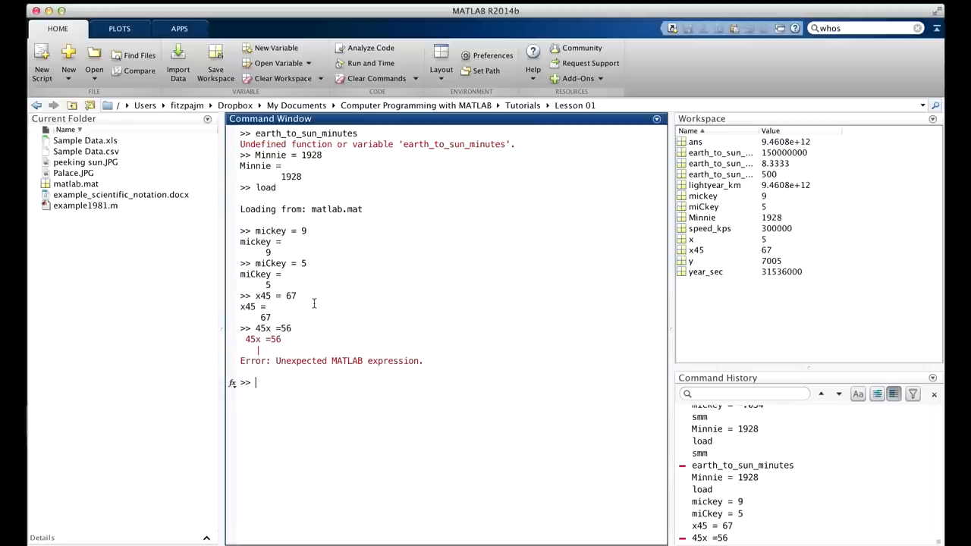
text(#x =)
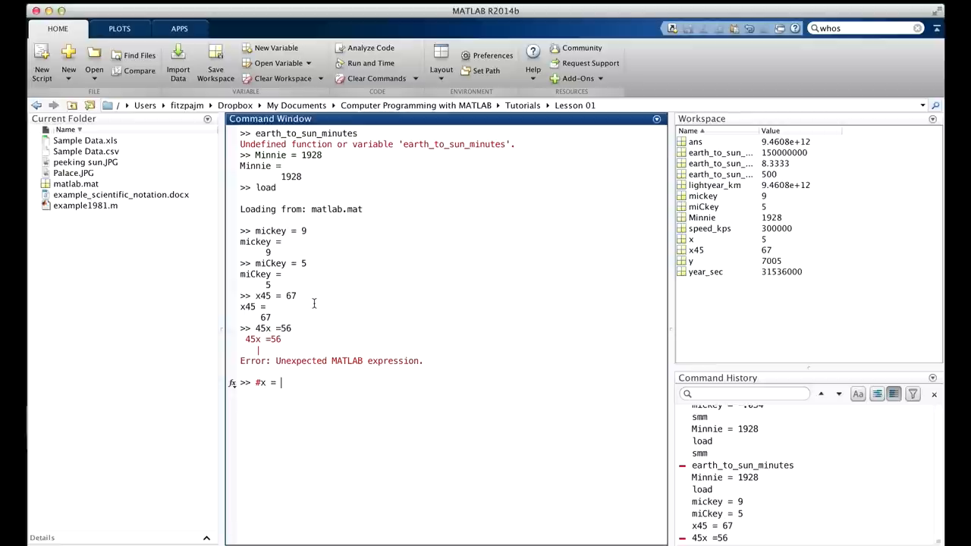
text(6)
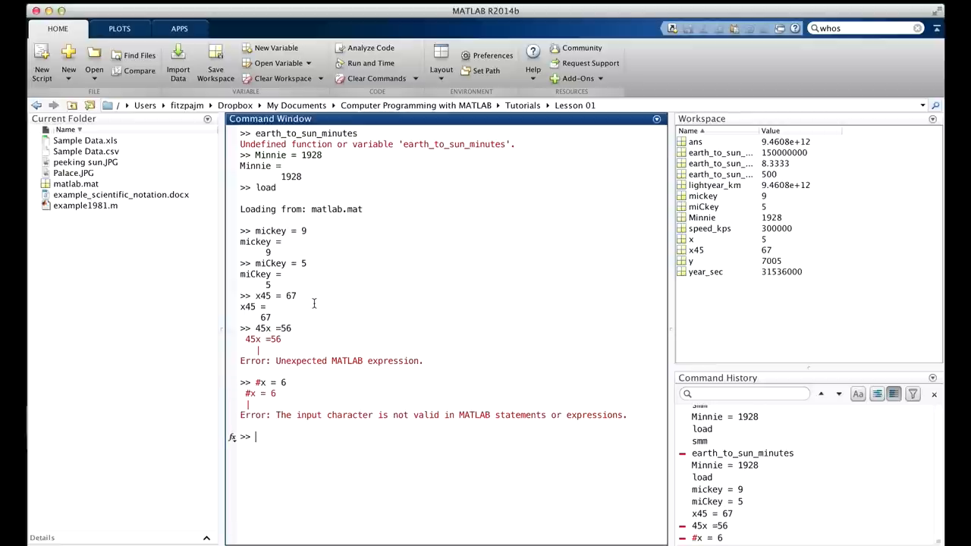
text($x = 7)
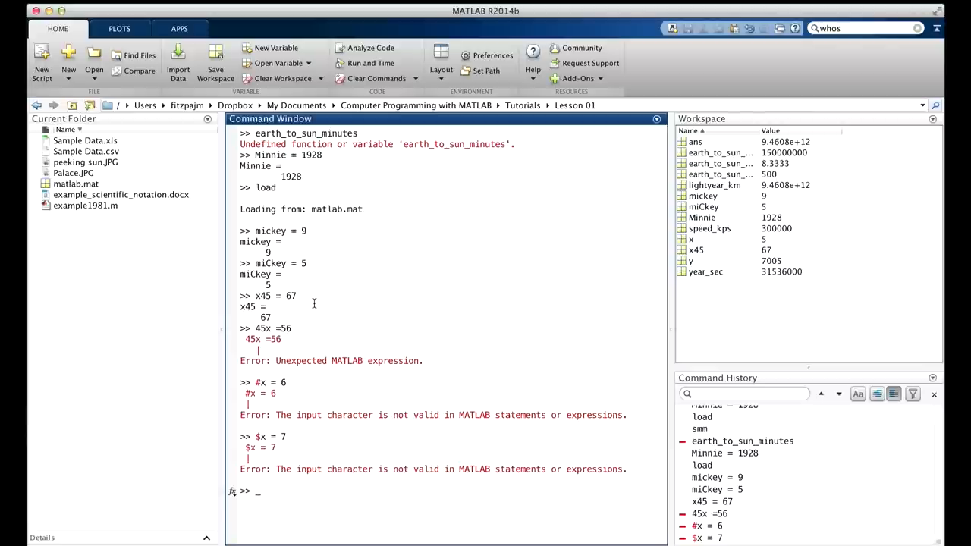
text(_rt = 6)
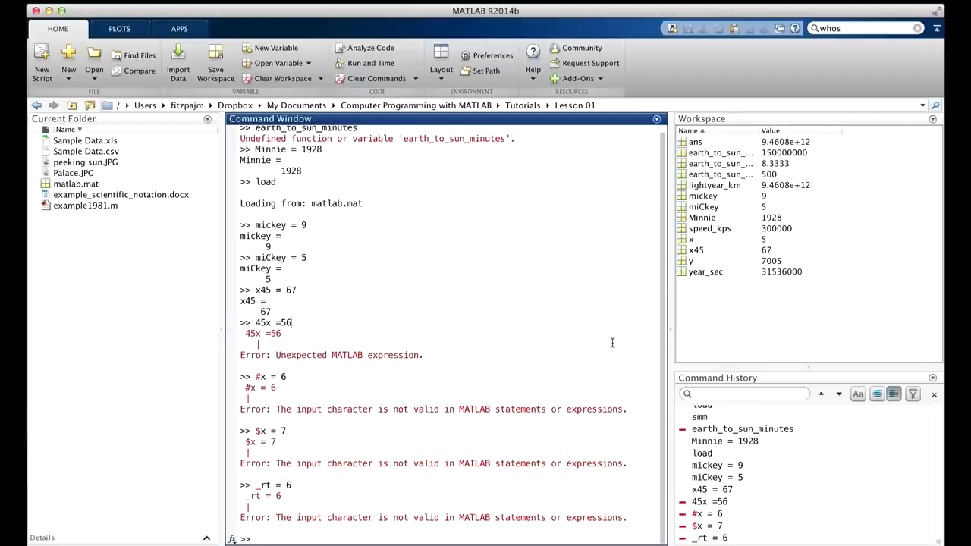
- Run clc and clear, then confirm Clear Command History to wipe the history
text(clc)
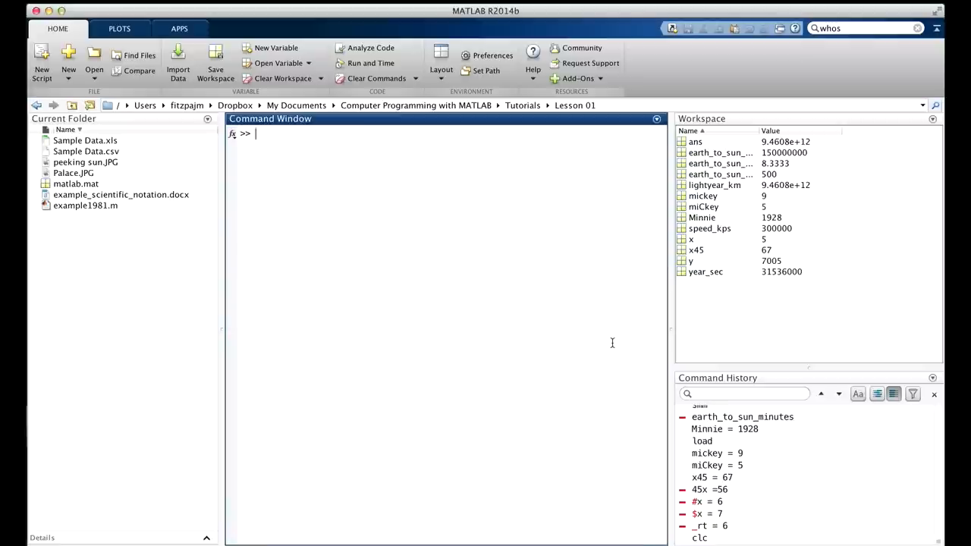
text(clear)
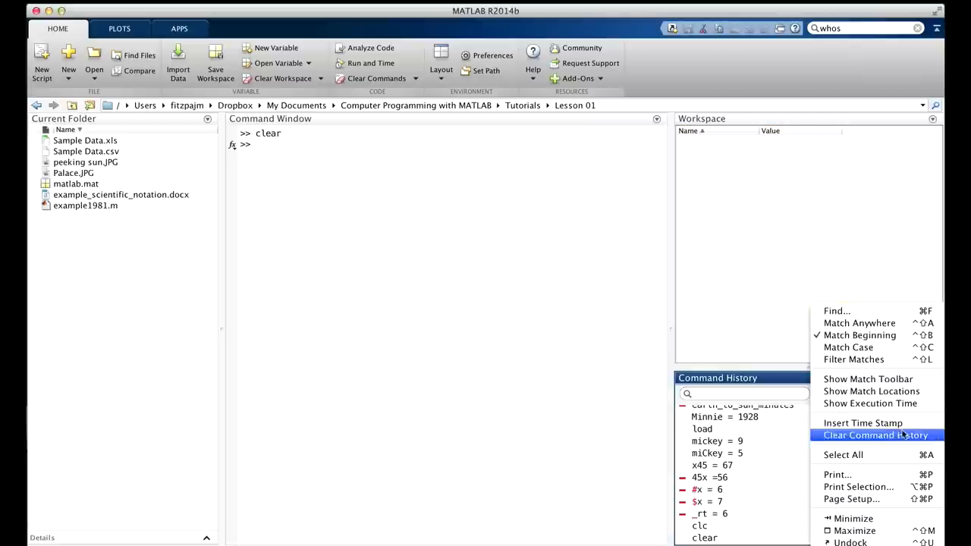
mouse_move(874, 441)
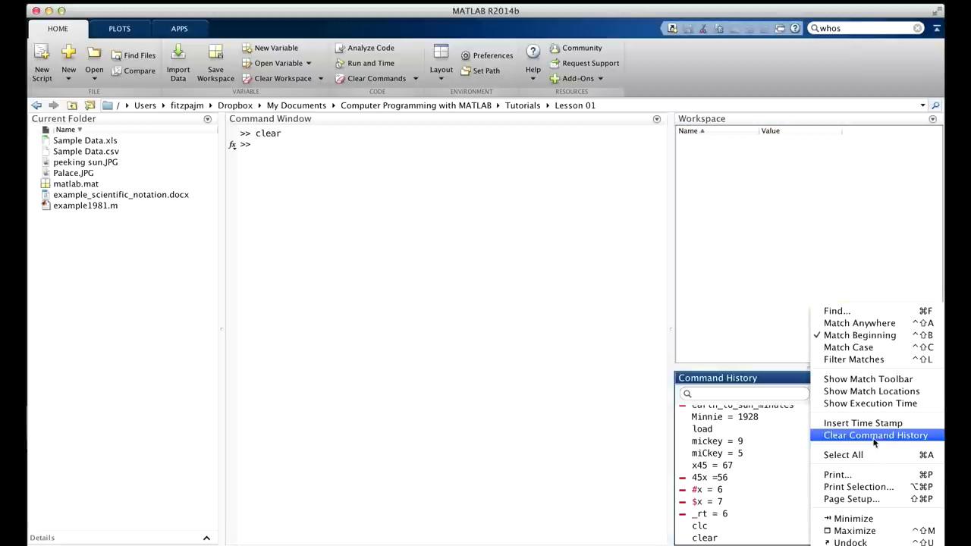
click(876, 435)
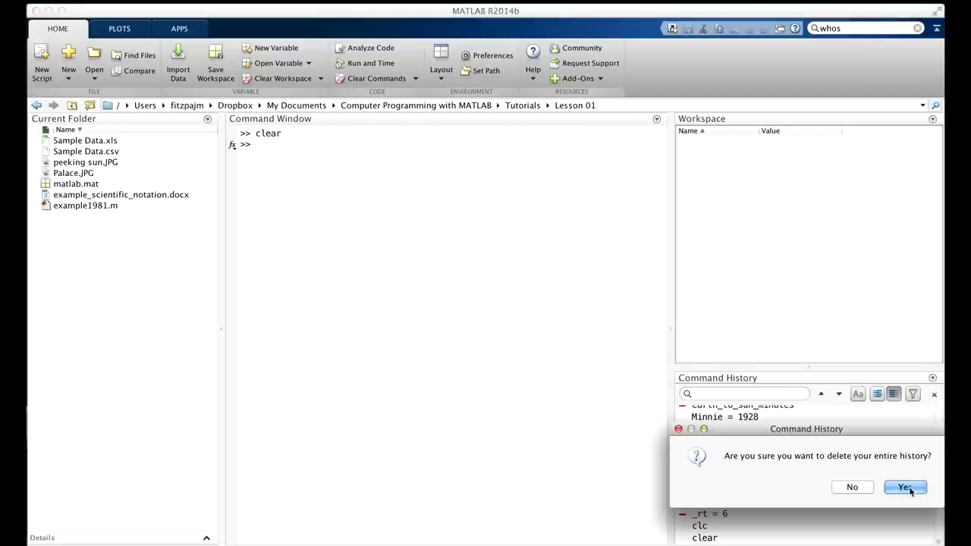
click(927, 495)
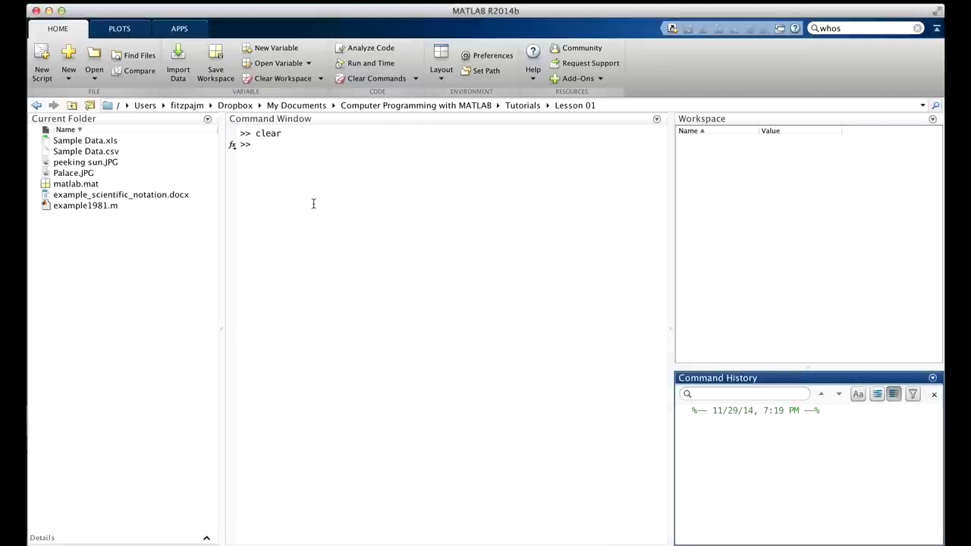
click(307, 232)
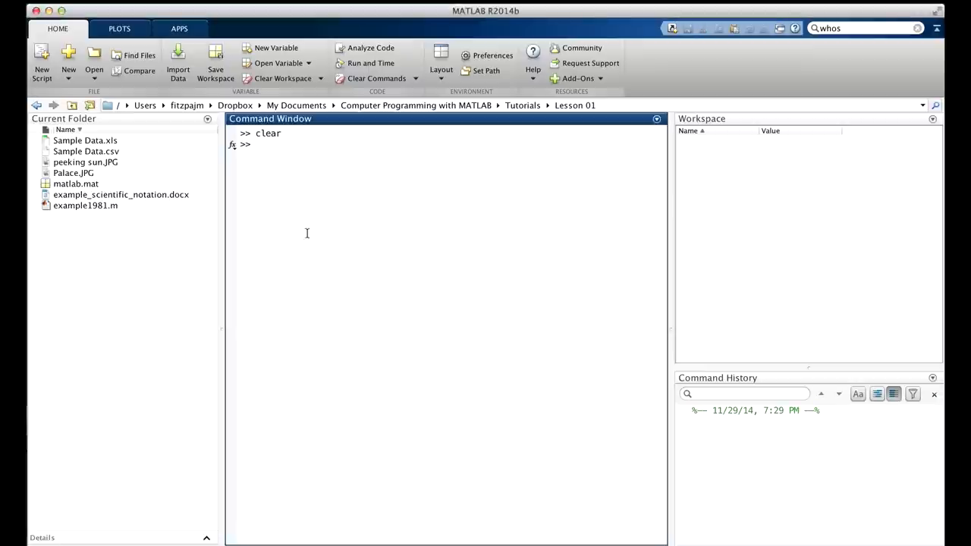
mouse_move(345, 231)
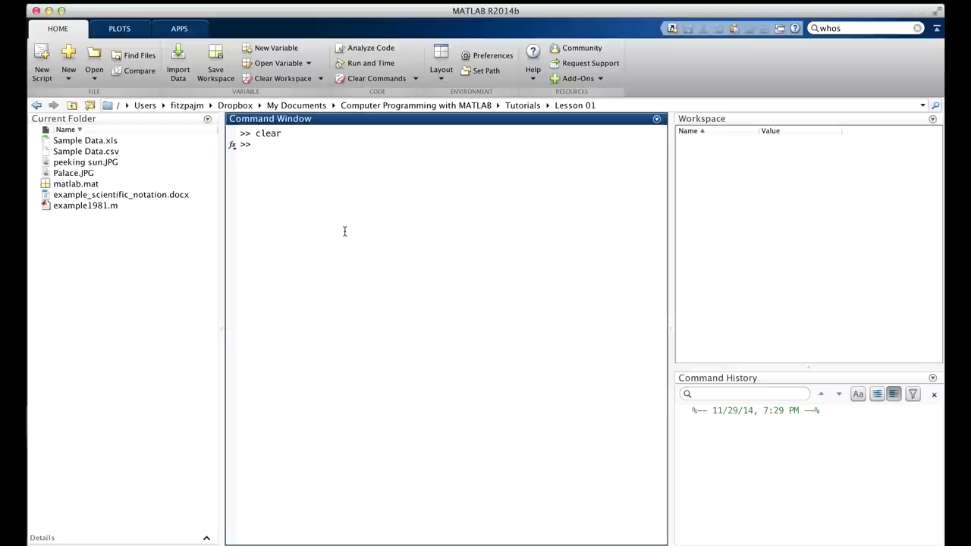
- Enter abs_zero_C = -273.15 in the Command Window
text(abs_zero_)
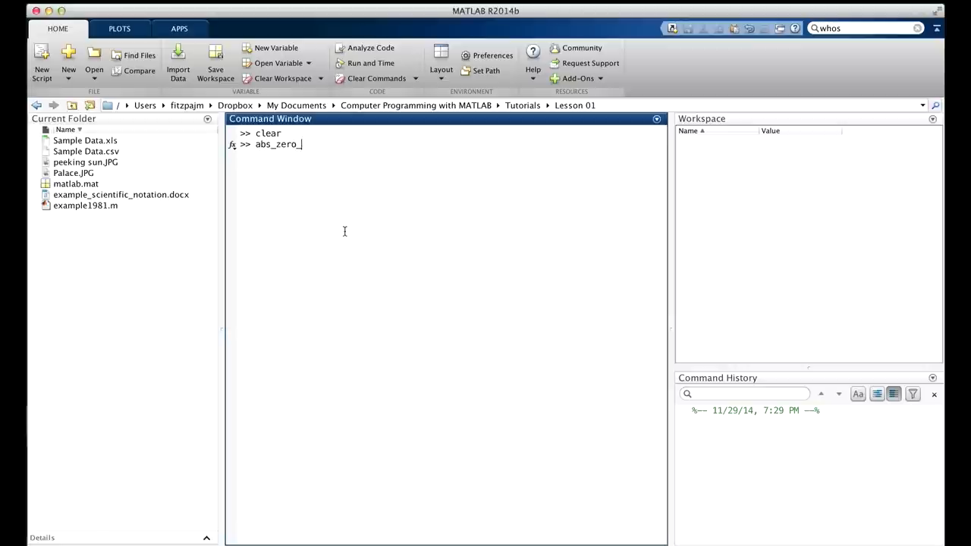
text(C = -273.15)
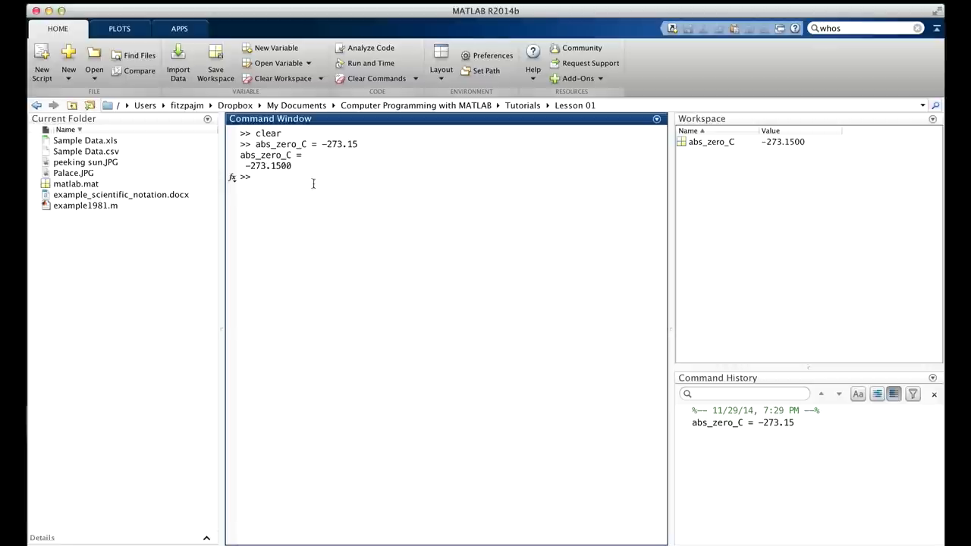
mouse_move(518, 145)
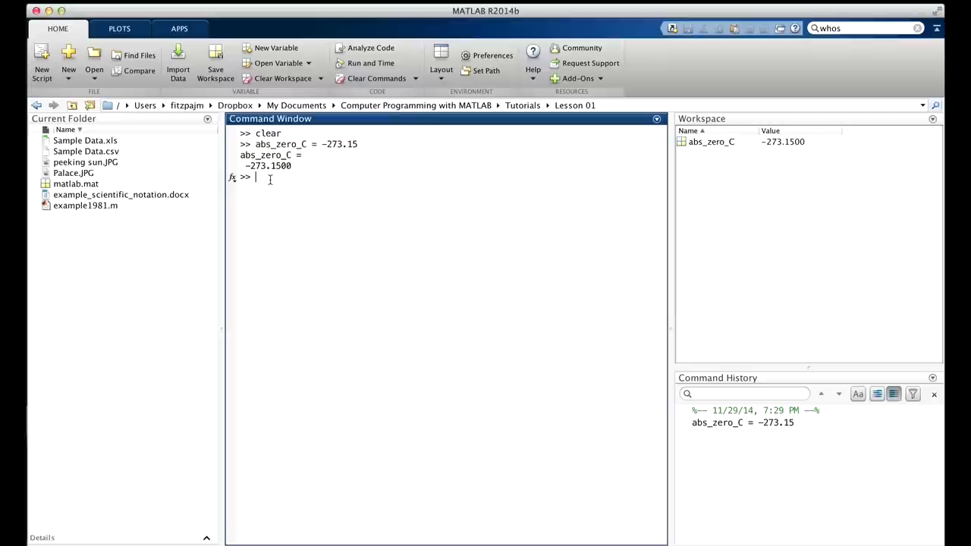
text(abs_zero_F = abs_zero_)
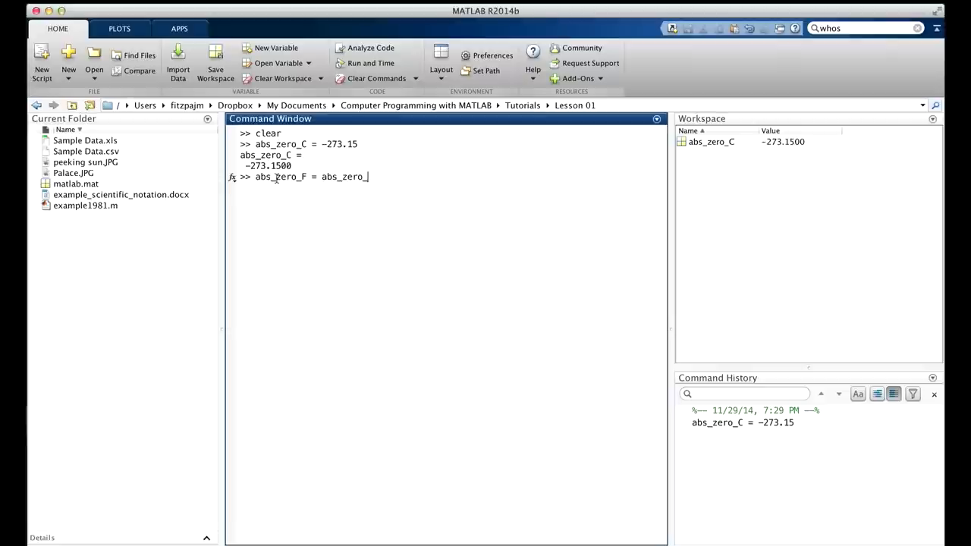
text(C*9/5 + 32;)
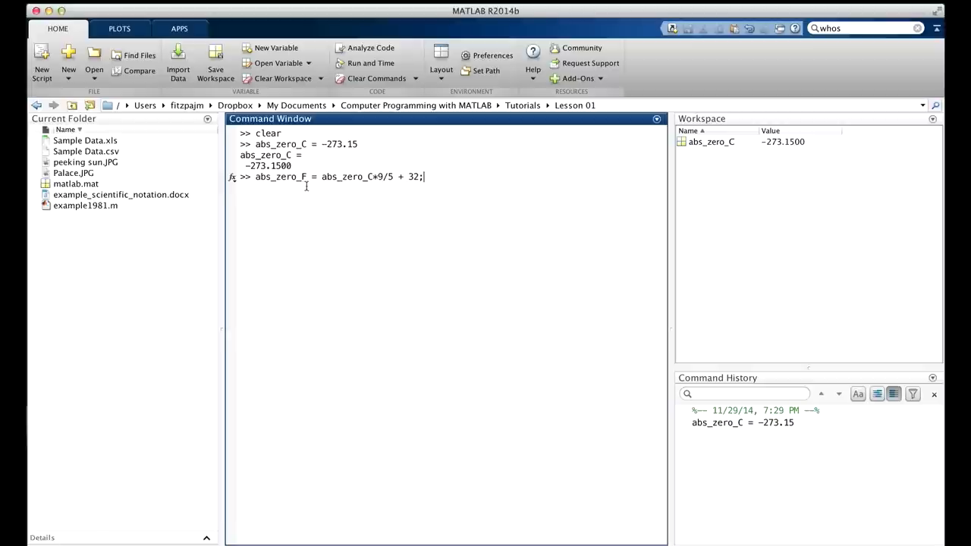
mouse_move(373, 189)
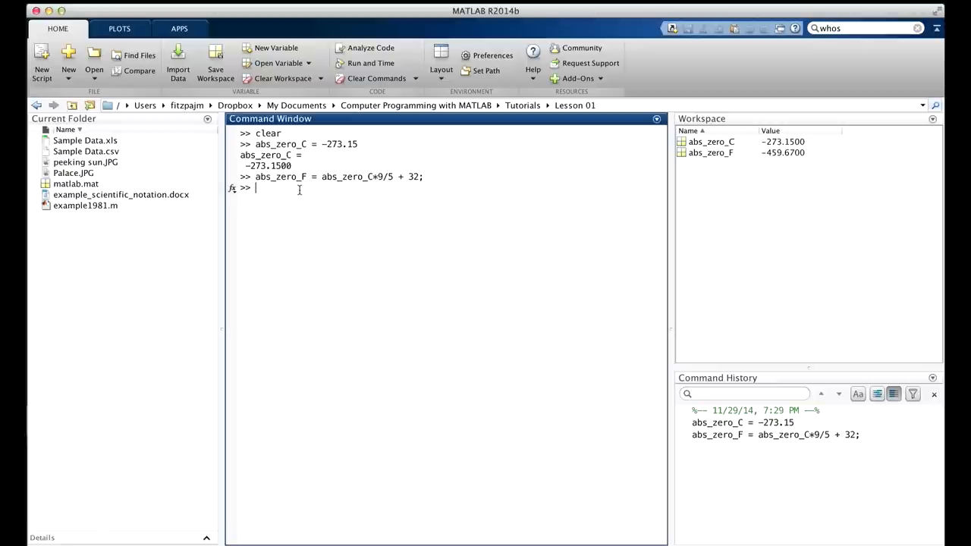
text(paper_ig)
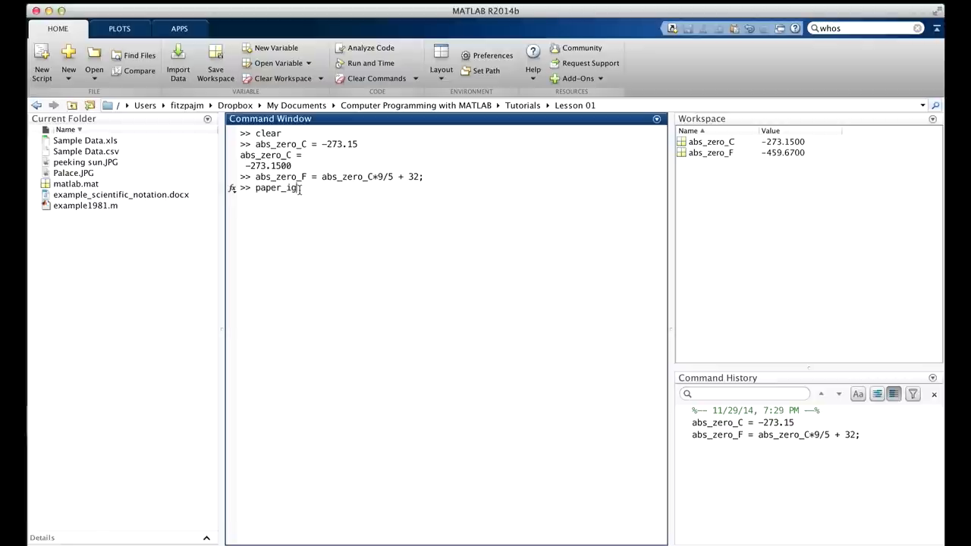
text(nition_F = 451)
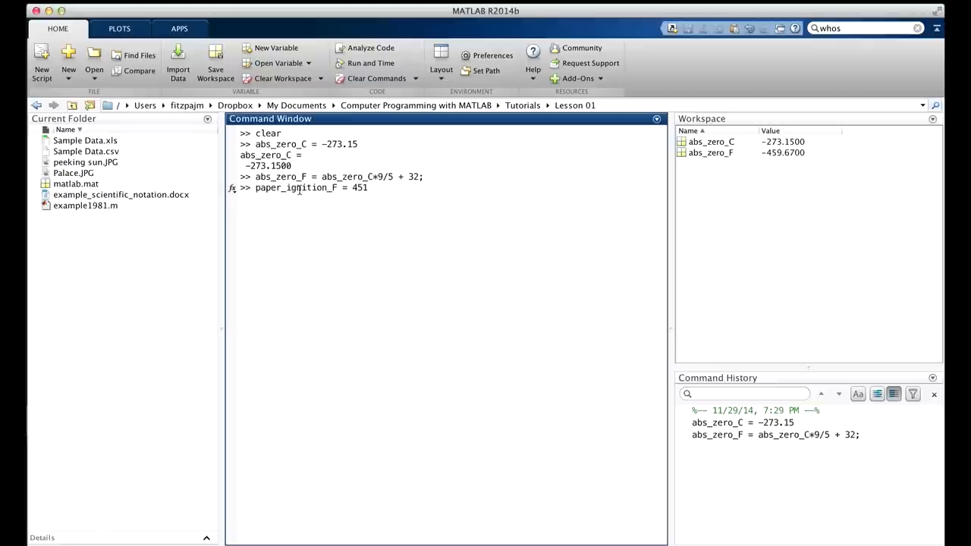
text(;)
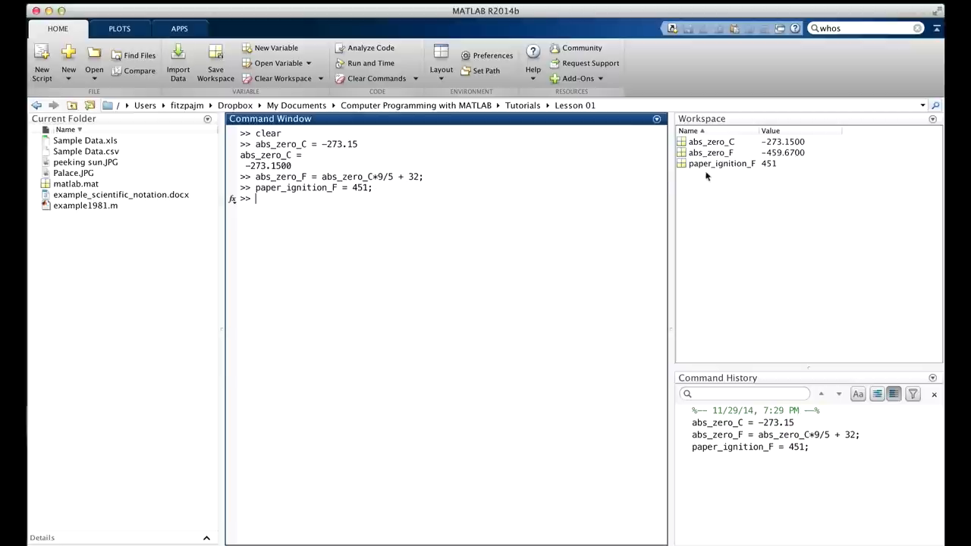
mouse_move(712, 166)
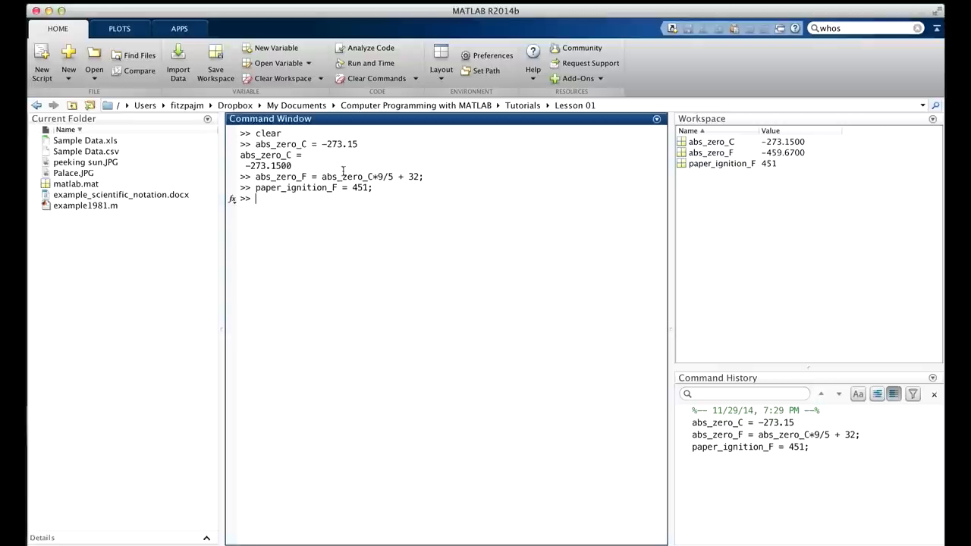
mouse_move(274, 200)
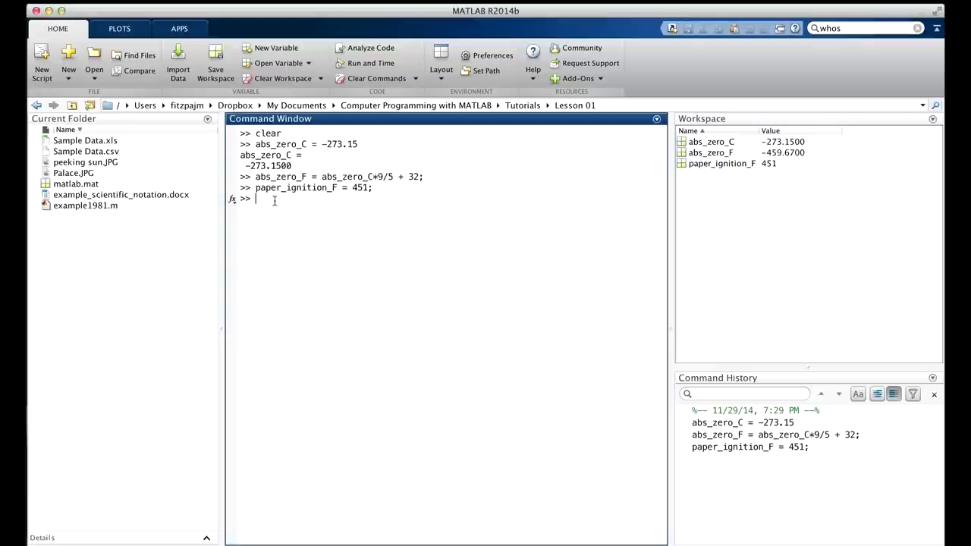
mouse_move(537, 393)
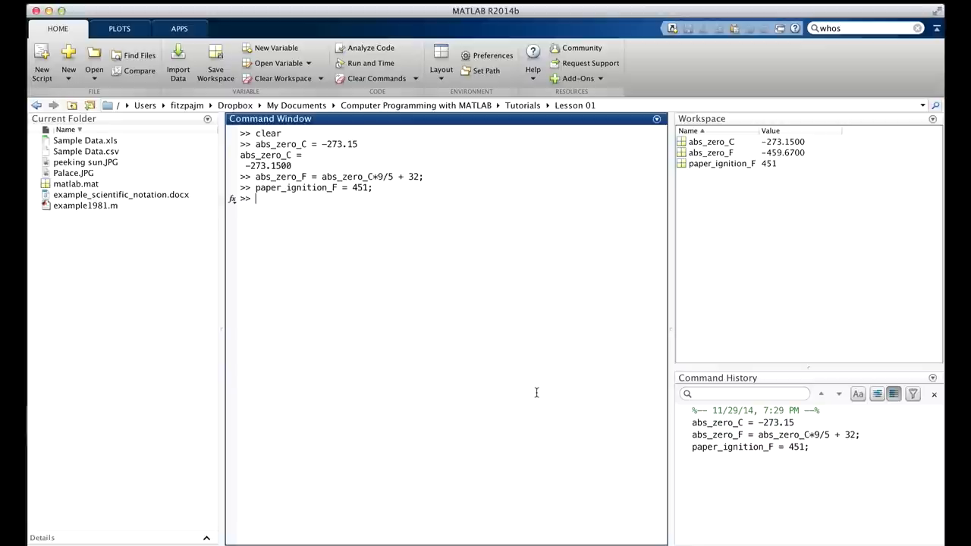
- Enter x = 42; y = 87; as one silent command line
text(x)
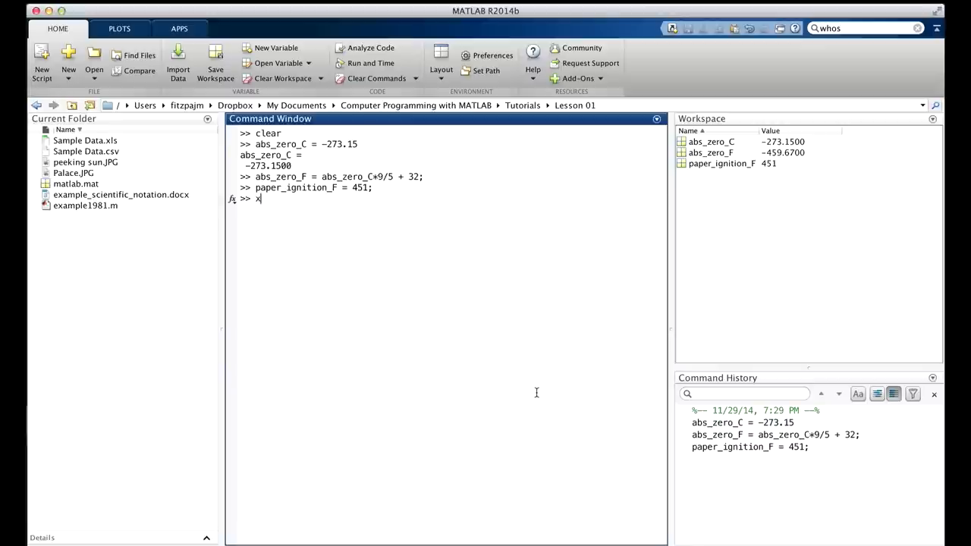
text(= 42)
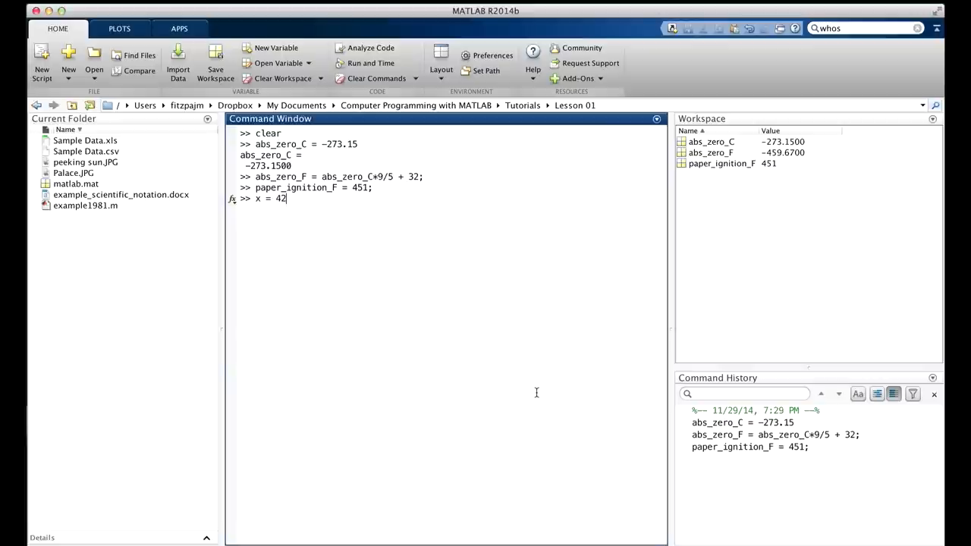
text(; y)
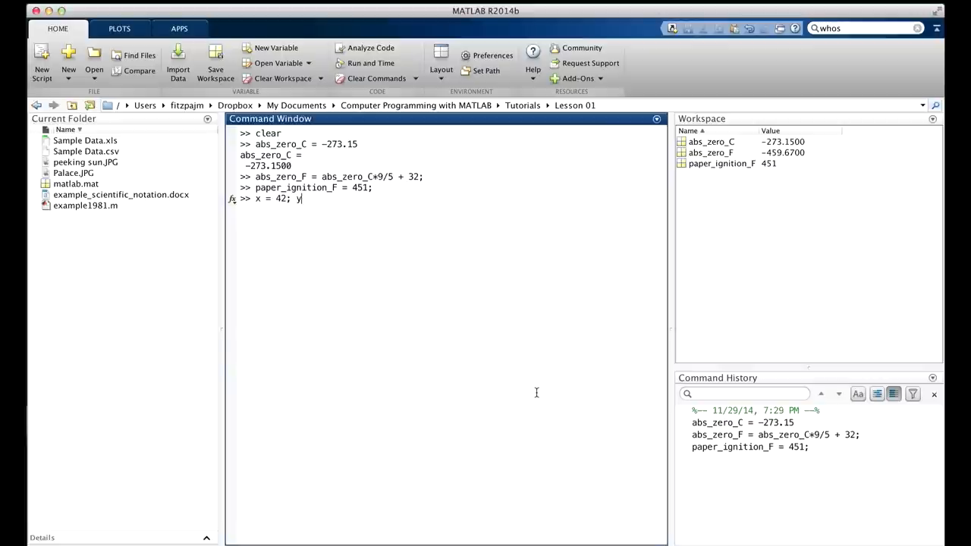
text(=)
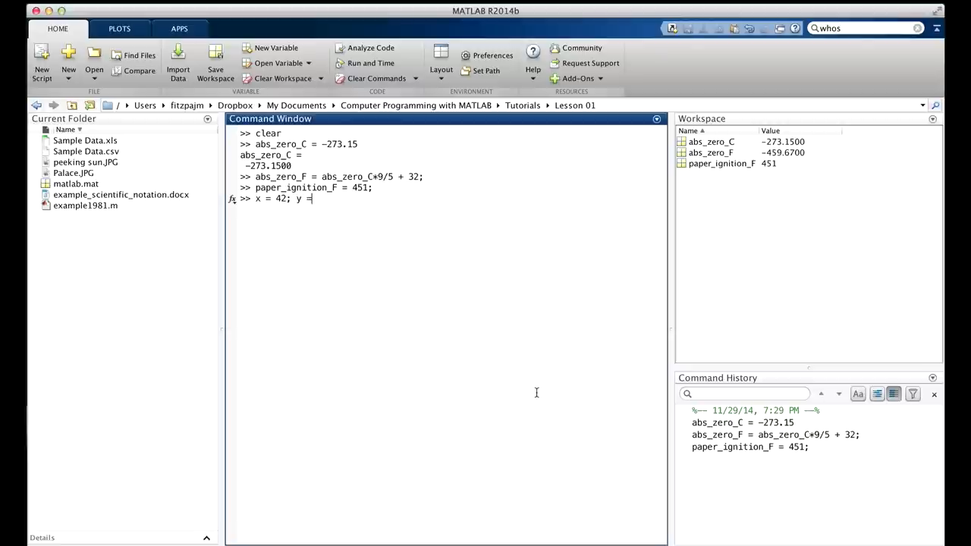
text(87)
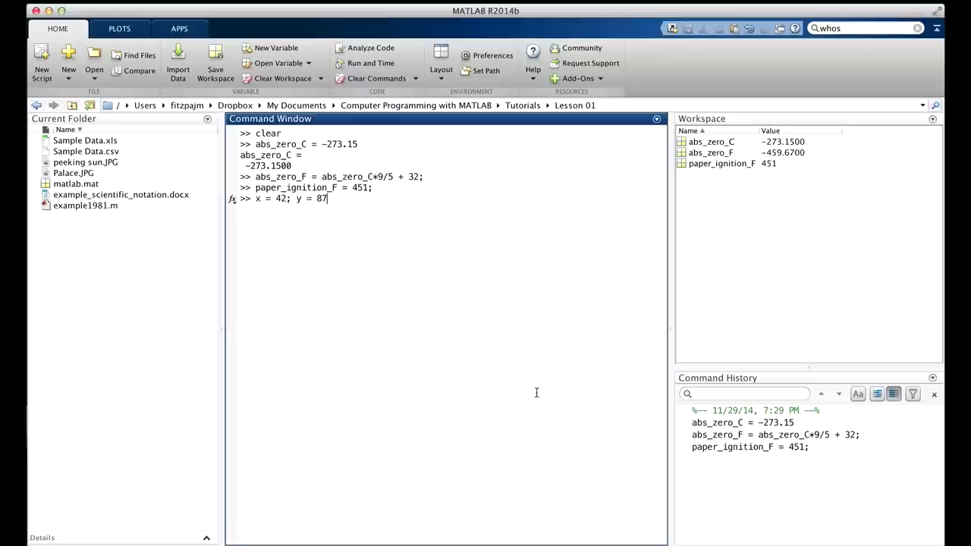
text(;)
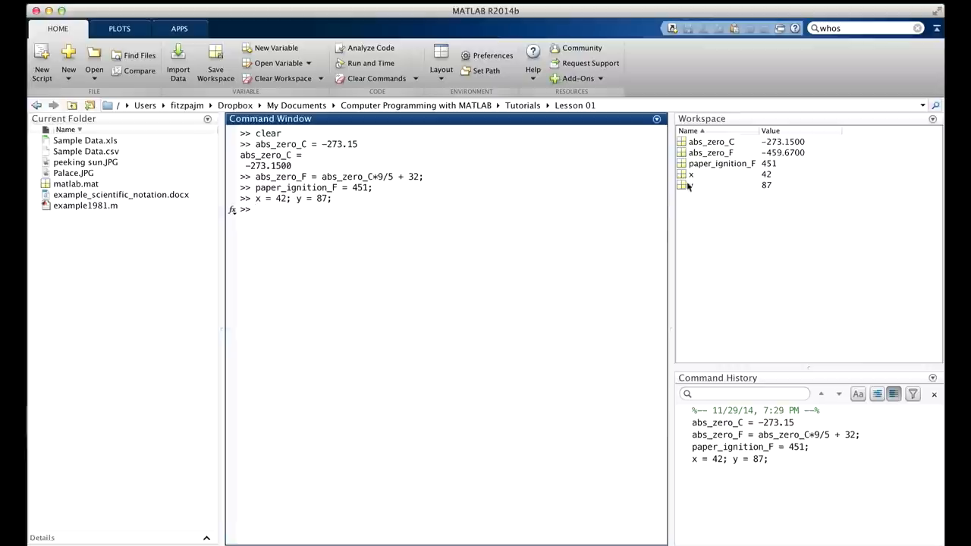
mouse_move(690, 176)
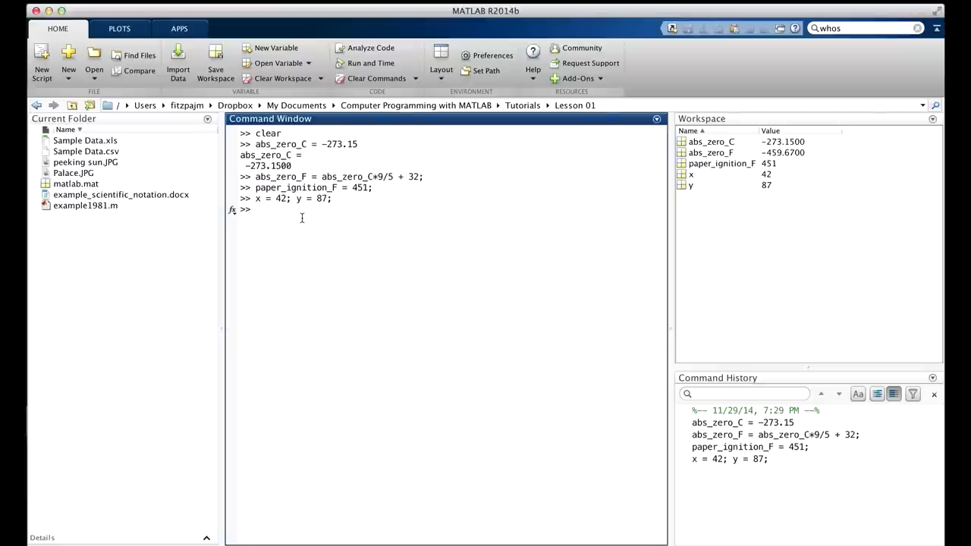
- Enter x = 42, y = 87; so only x is echoed
text(x)
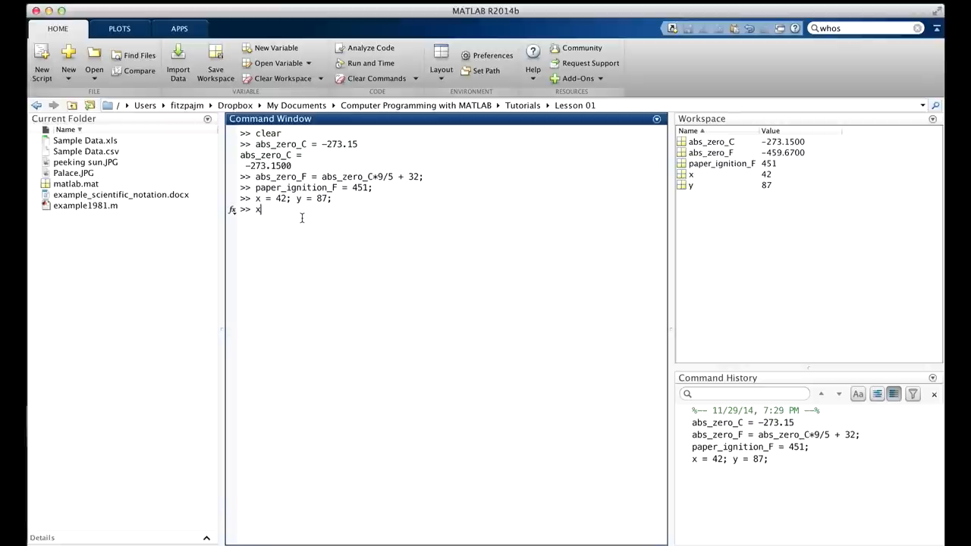
text(=)
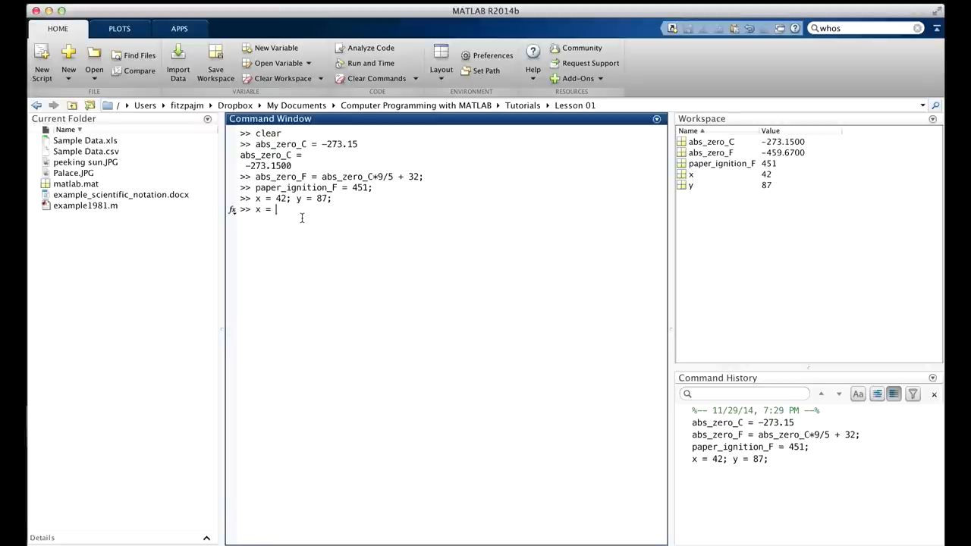
text(42)
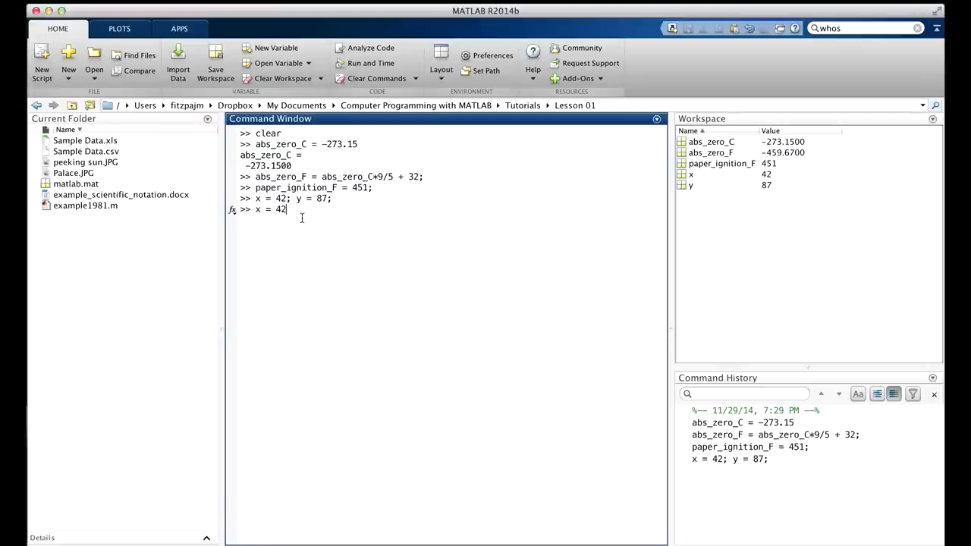
text(,)
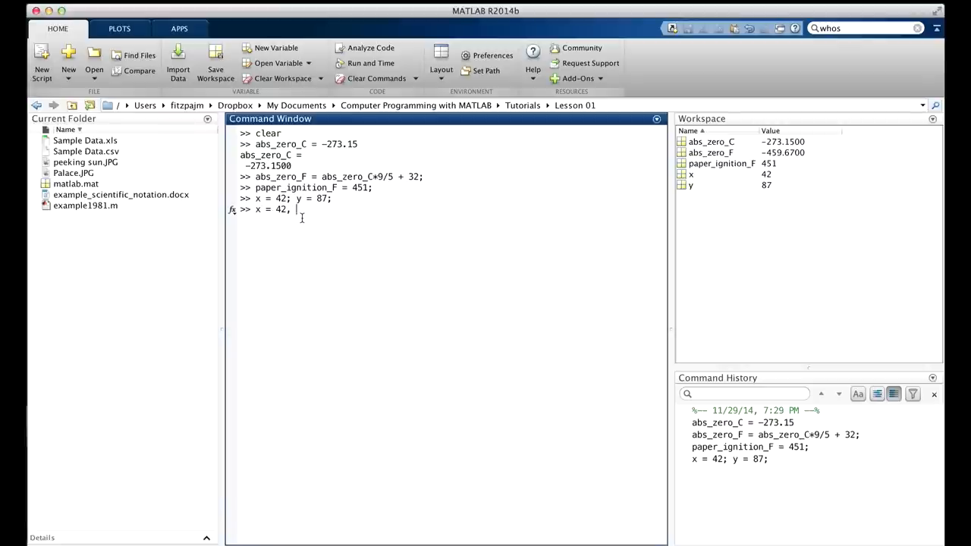
text(y = 87;)
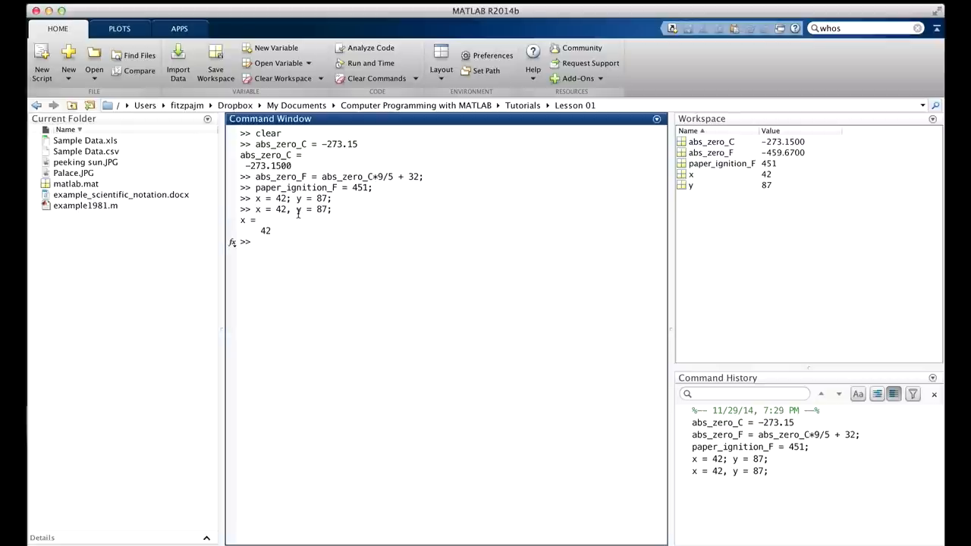
mouse_move(307, 209)
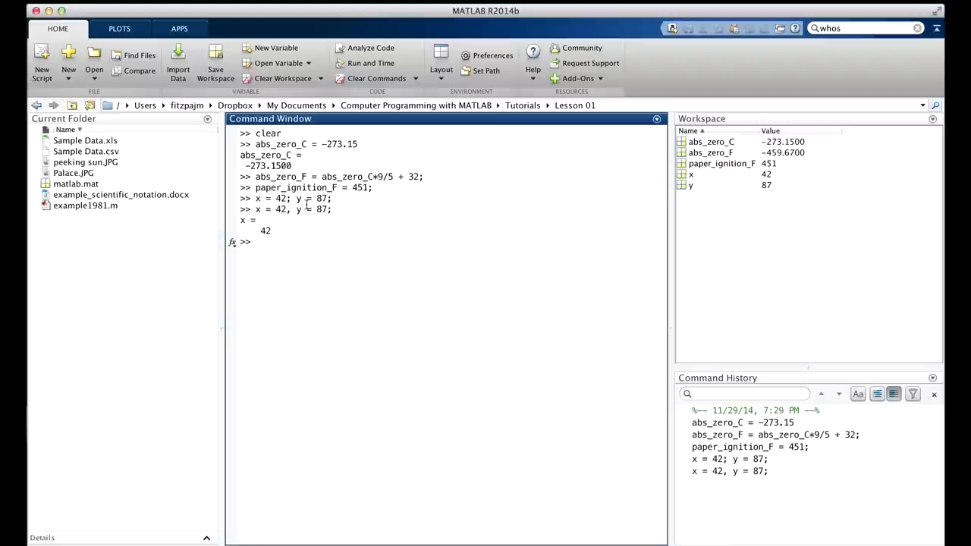
mouse_move(264, 212)
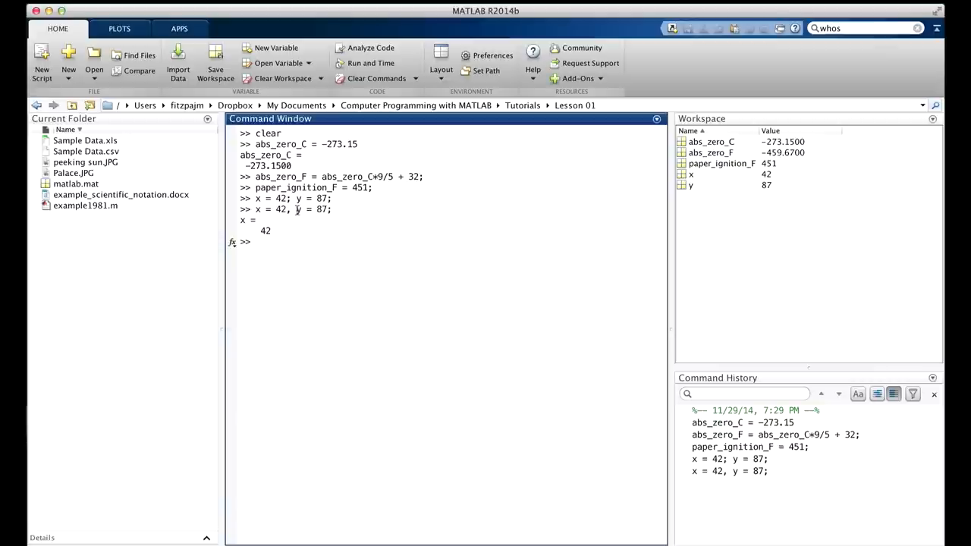
mouse_move(289, 214)
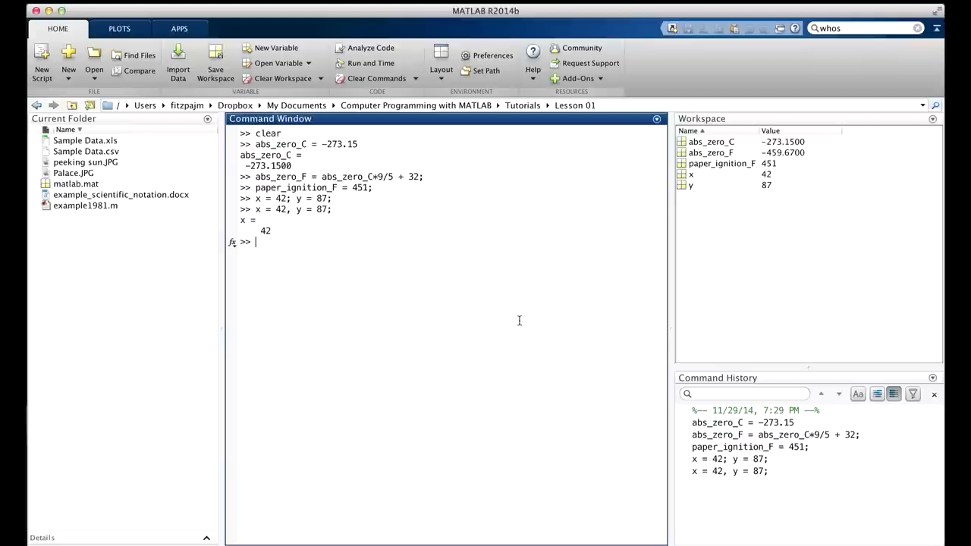
- Assign a_really_long_variable_name = 7 and another_long_one = 17, then start yet_another_long_variable_name
text(a_really_long_variable)
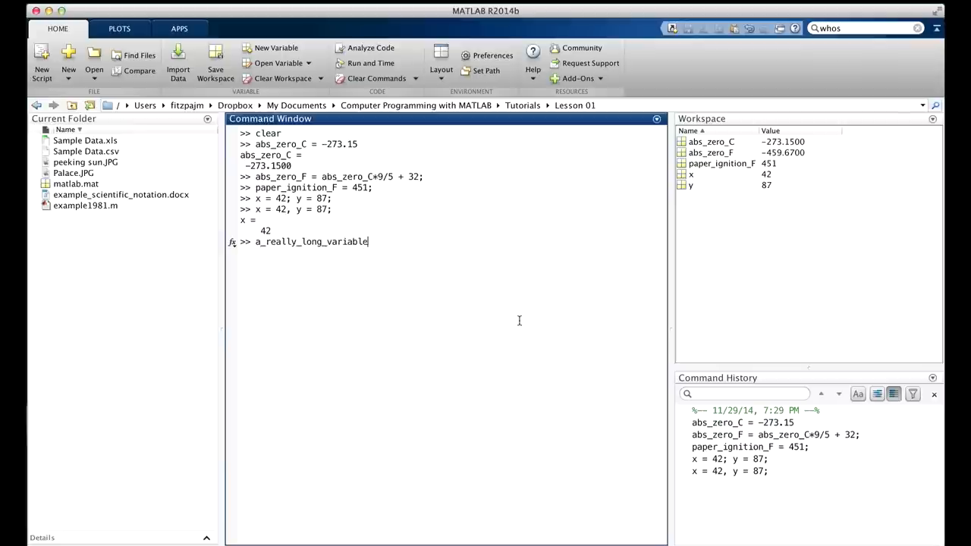
text(_name = 7;)
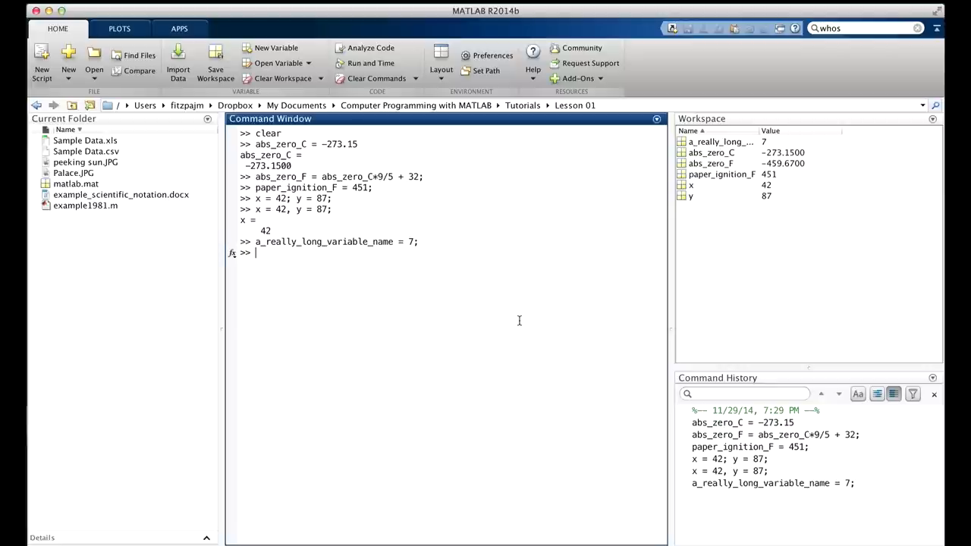
text(another_long_one = 17;)
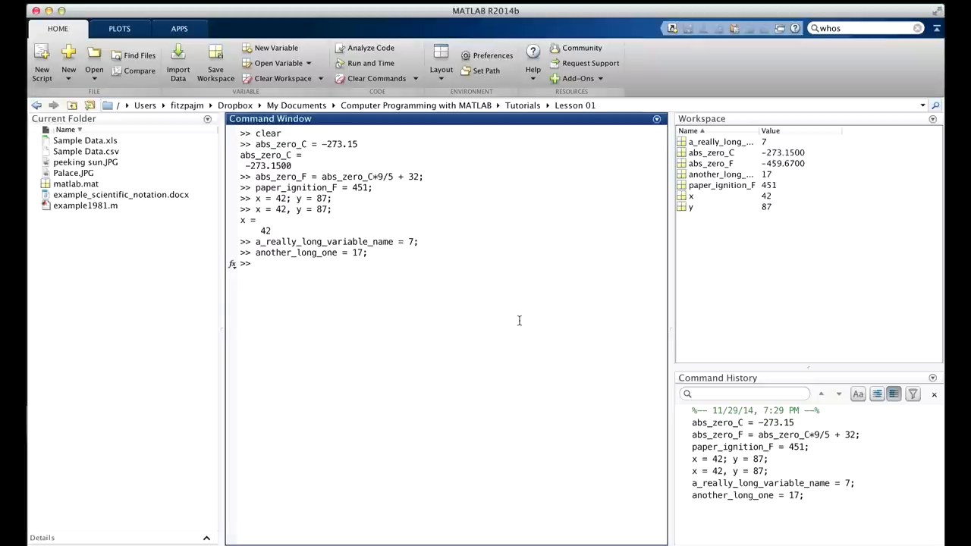
text(yet_another_long_variable_nm)
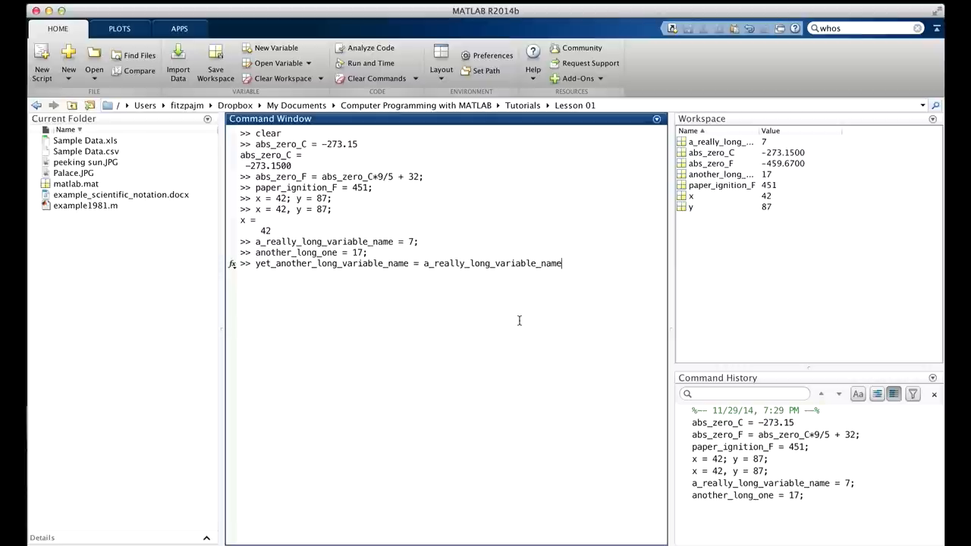
- Continue the product with an ellipsis onto another_long_one, giving 119
text(*)
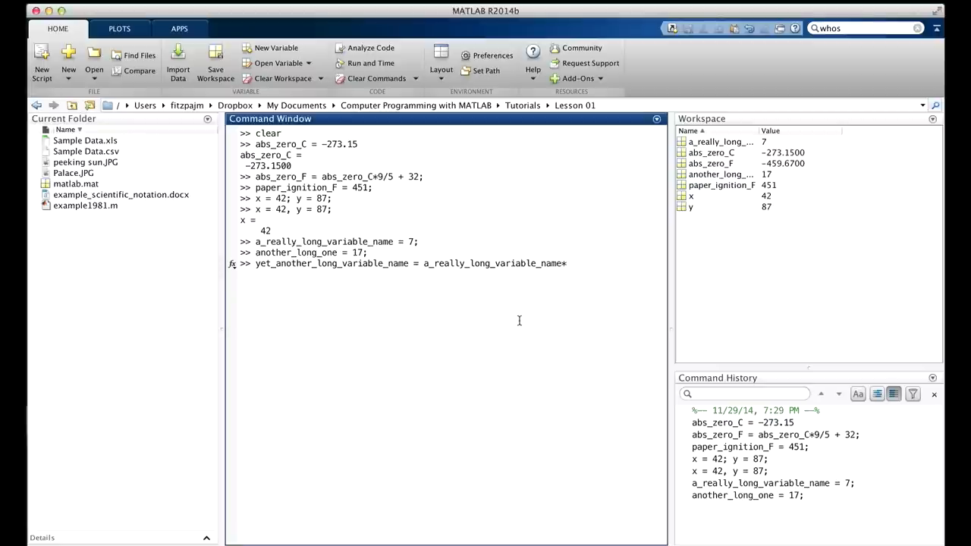
text(..)
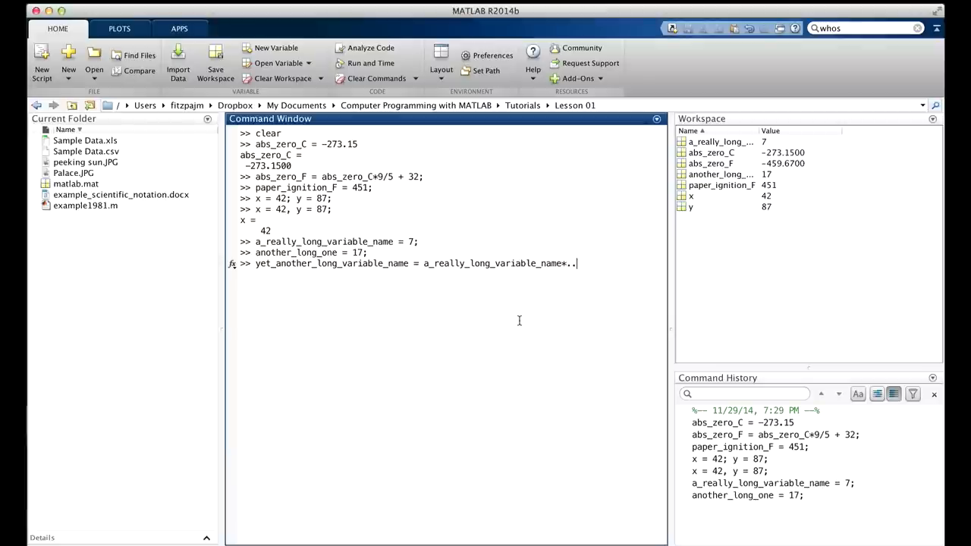
text(.)
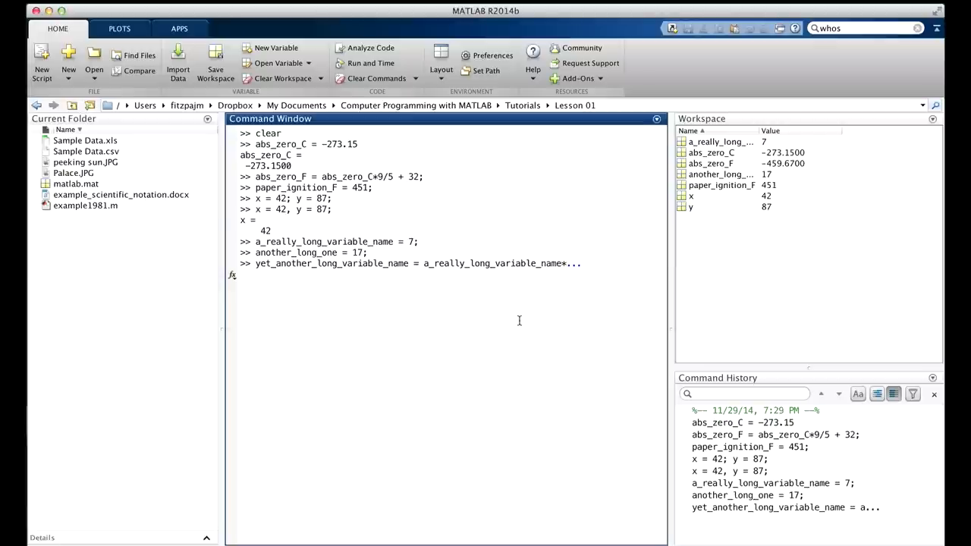
text(another_long_one)
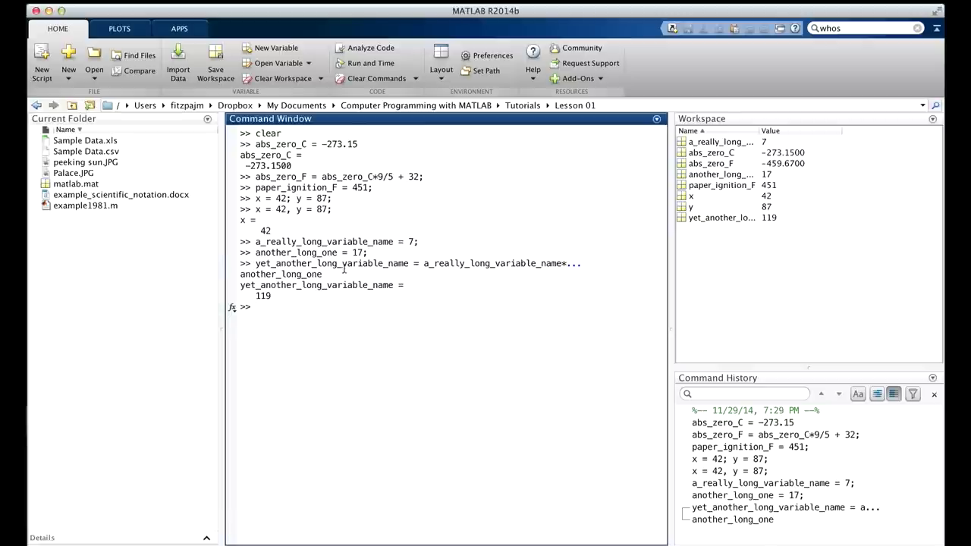
mouse_move(567, 263)
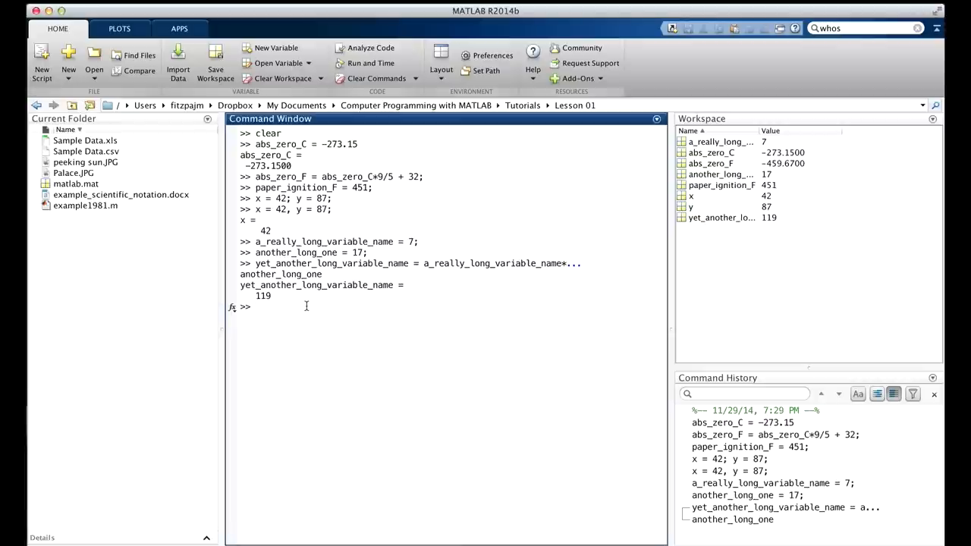
mouse_move(363, 341)
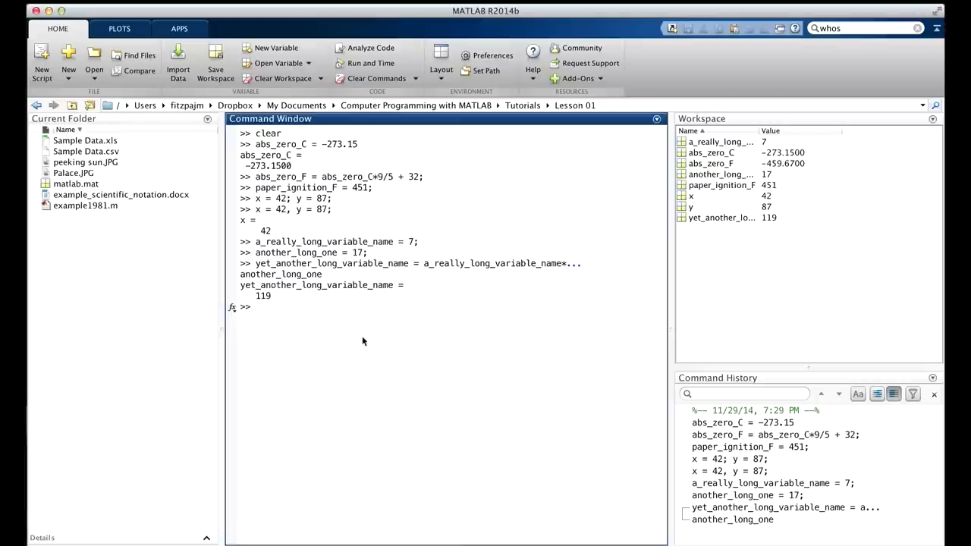